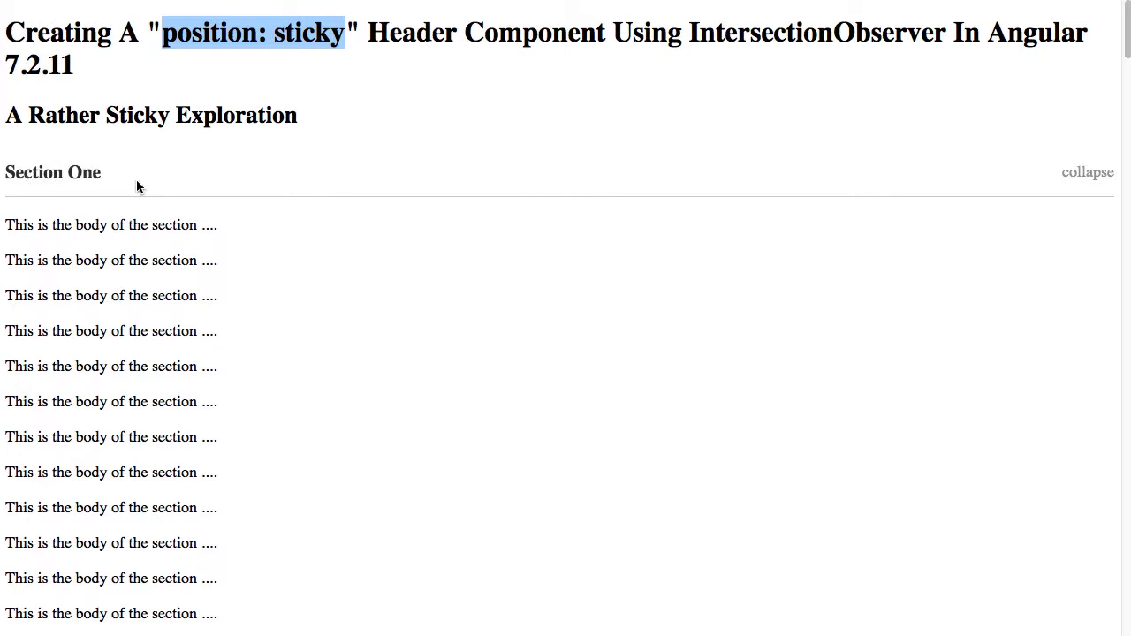
mouse_move(26, 19)
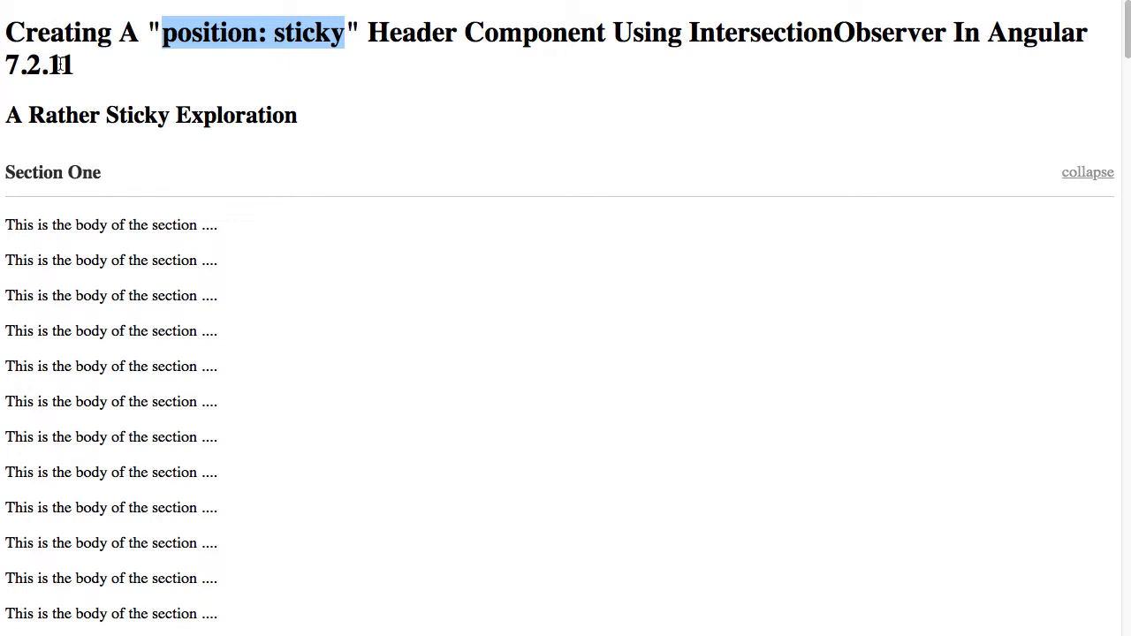
mouse_move(51, 214)
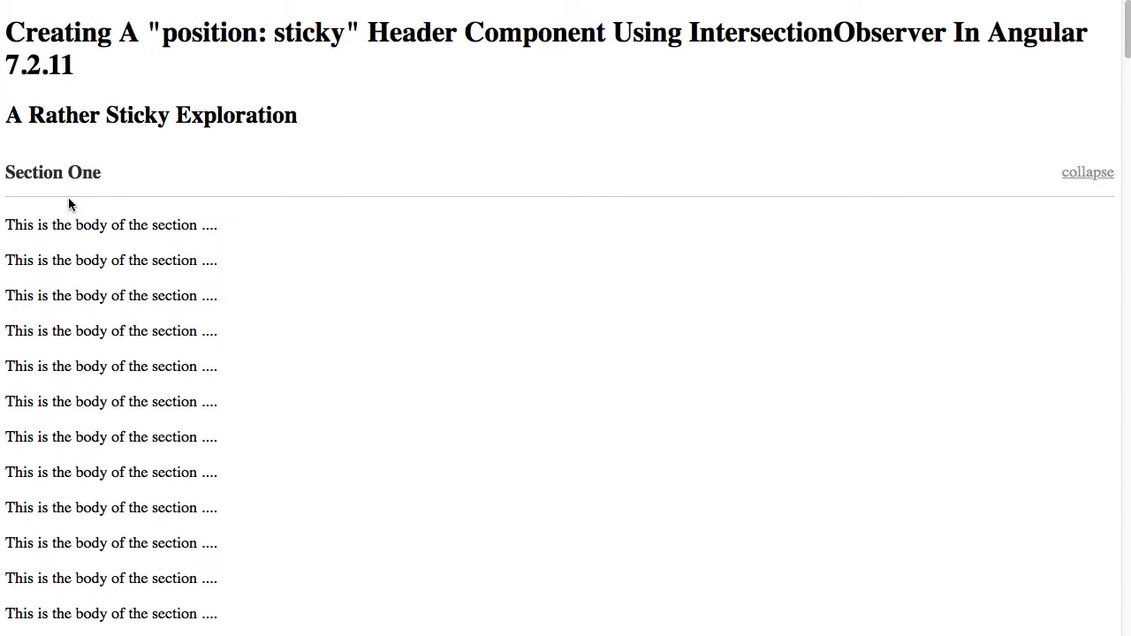
mouse_move(697, 39)
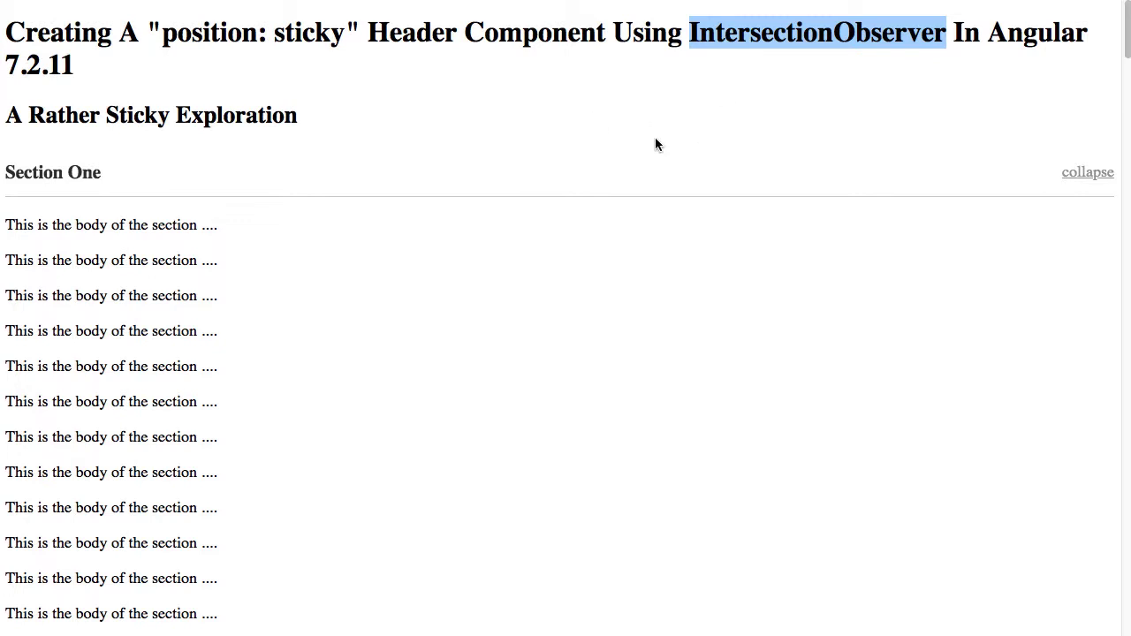
mouse_move(606, 149)
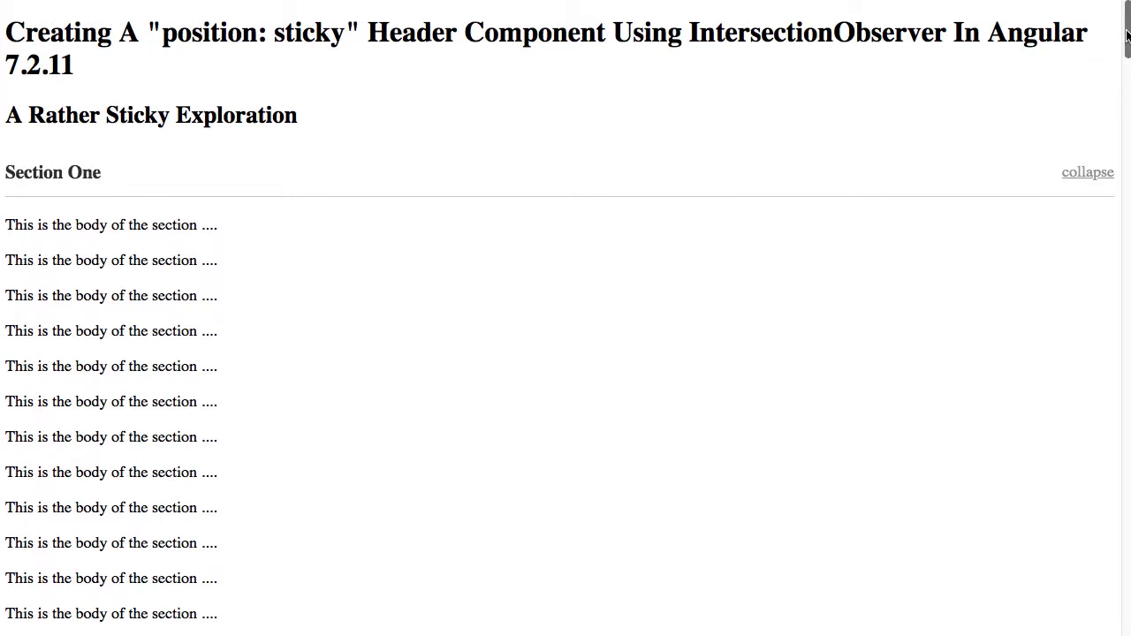
Scroll down through the demo sections and back up, watching each header stick and turn grey.
scroll(down, 3)
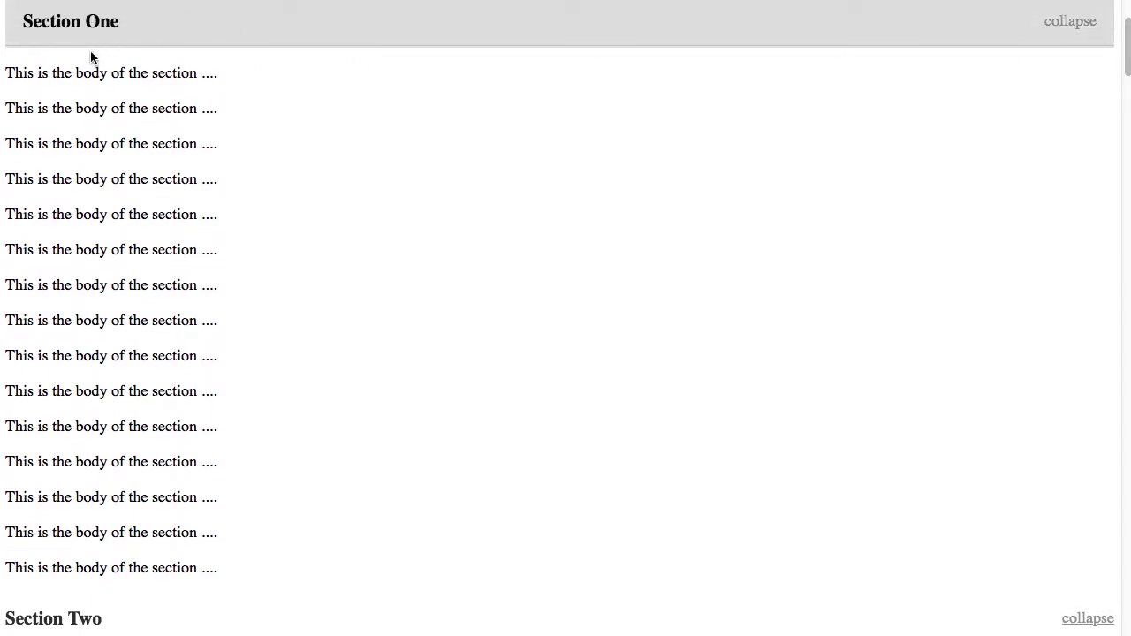
mouse_move(46, 22)
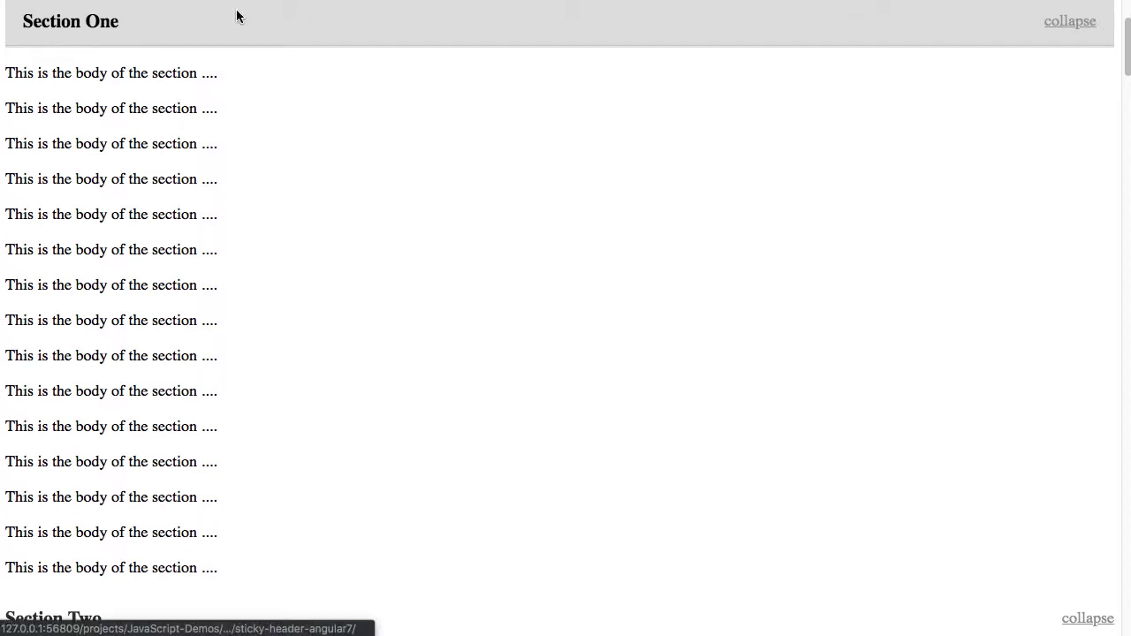
scroll(down, 3)
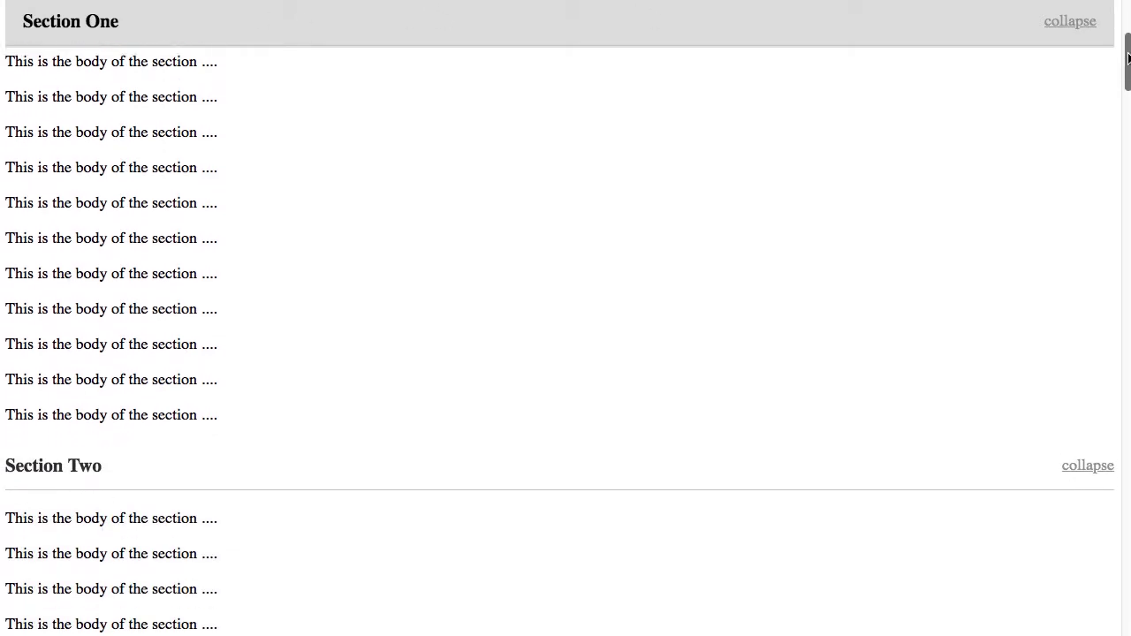
scroll(down, 3)
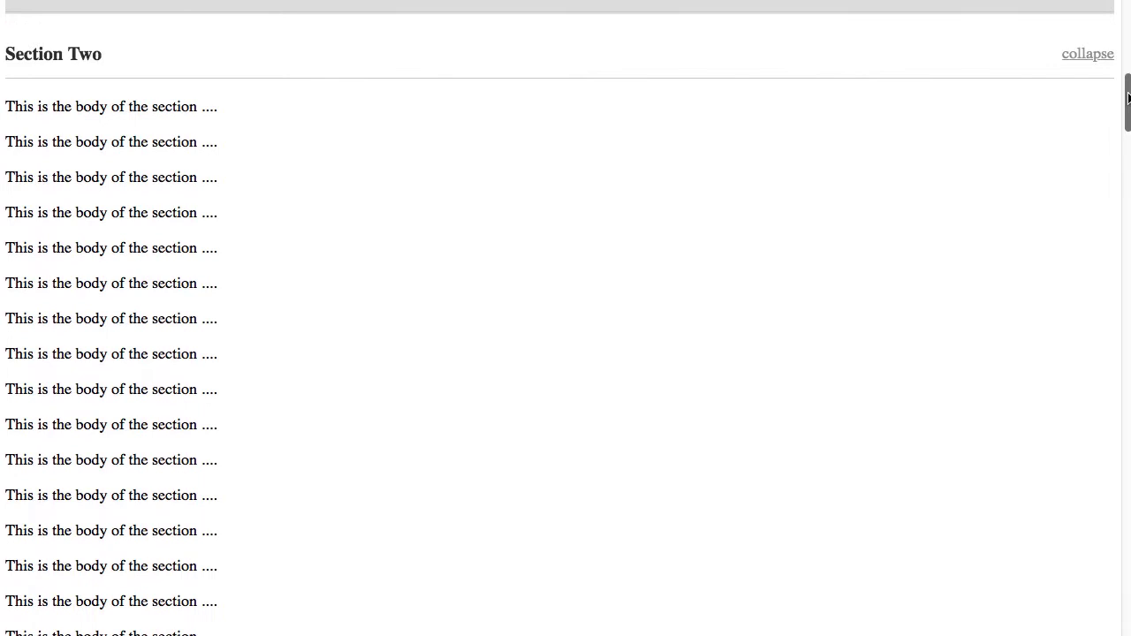
scroll(down, 3)
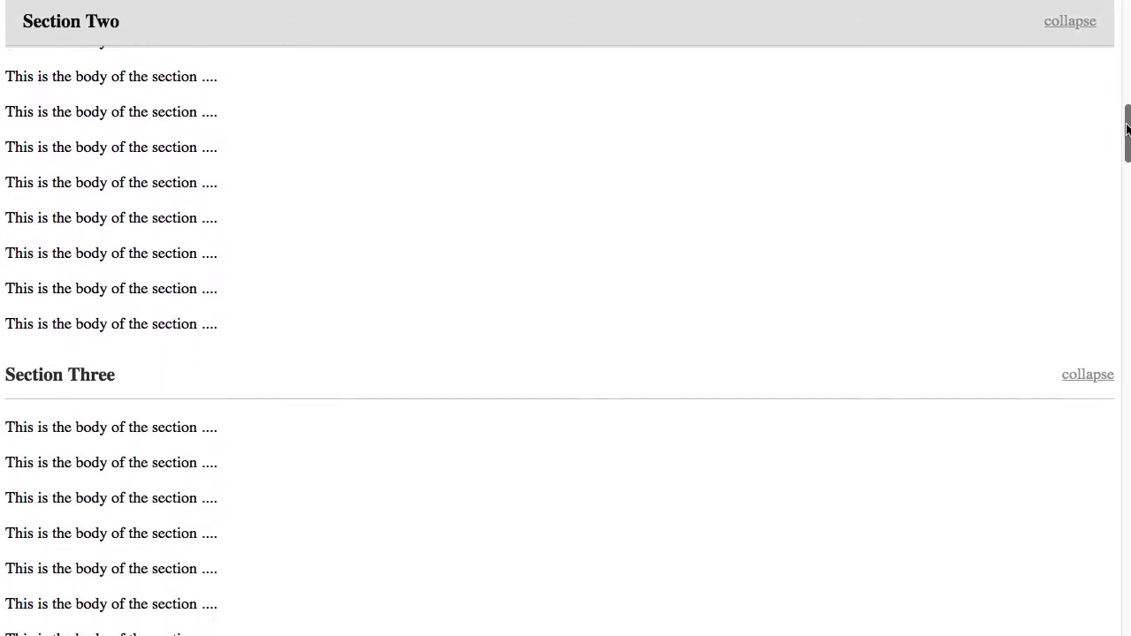
scroll(down, 3)
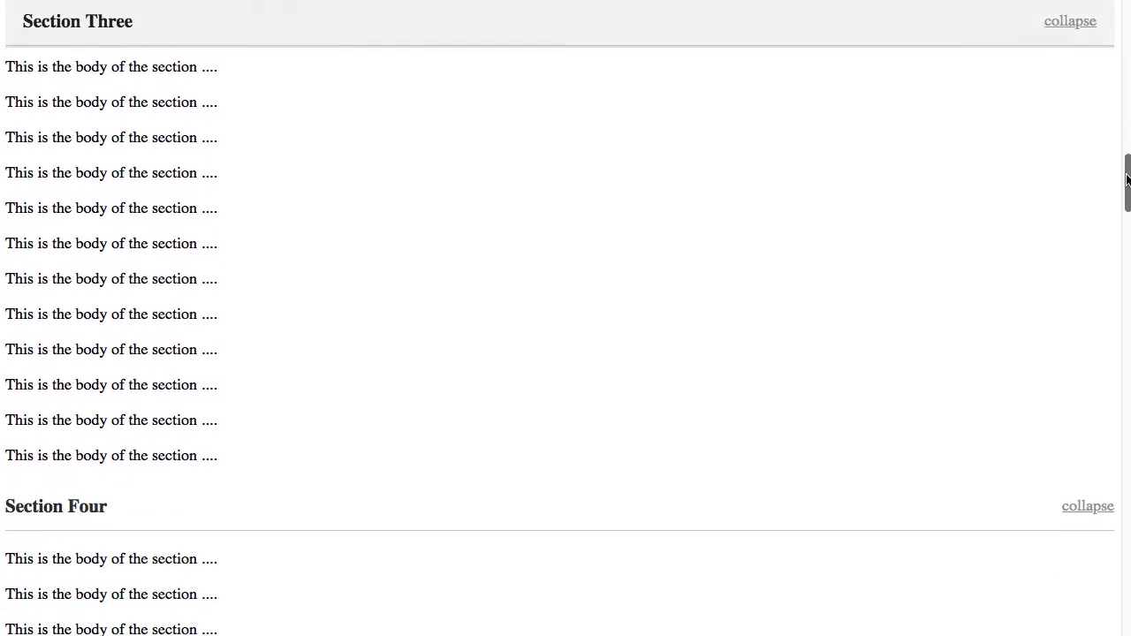
scroll(down, 3)
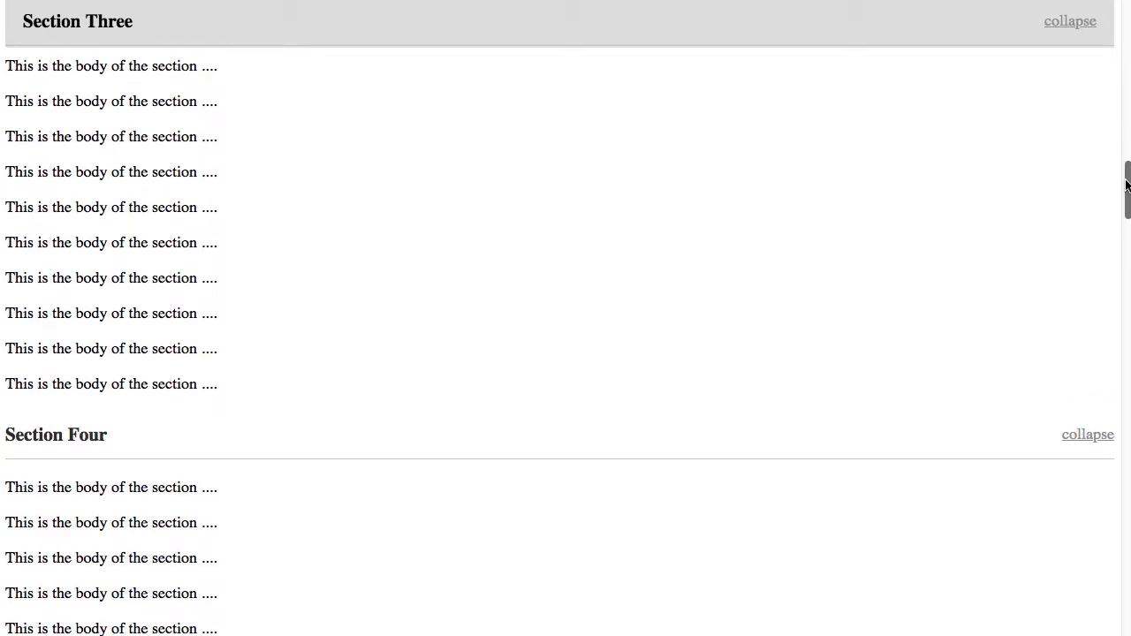
scroll(down, 3)
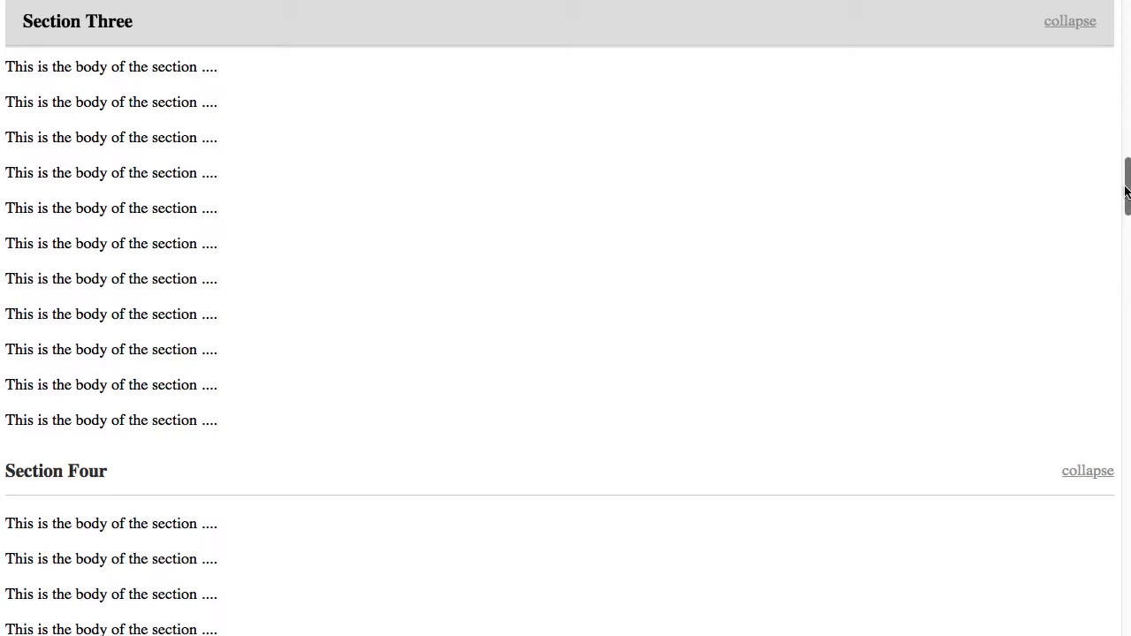
scroll(up, 3)
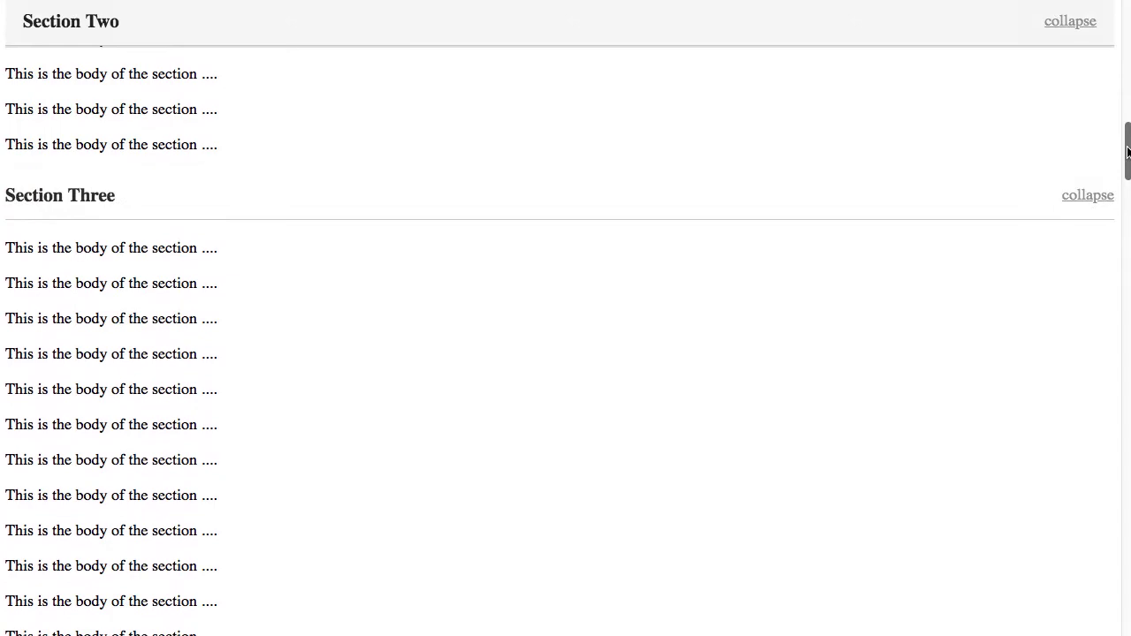
scroll(up, 3)
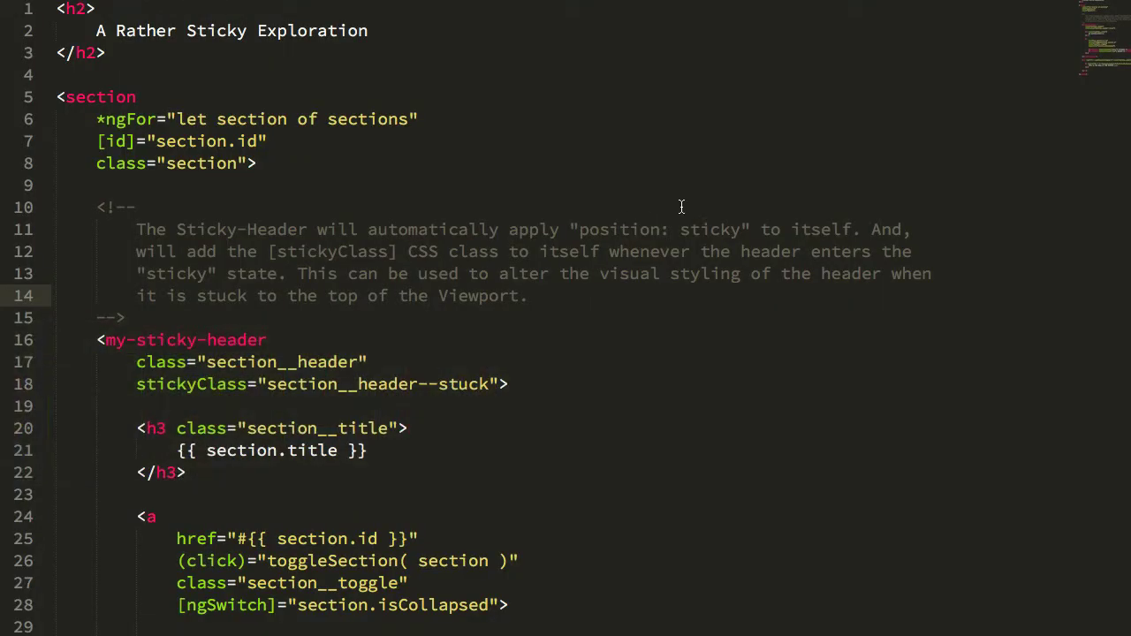
mouse_move(408, 240)
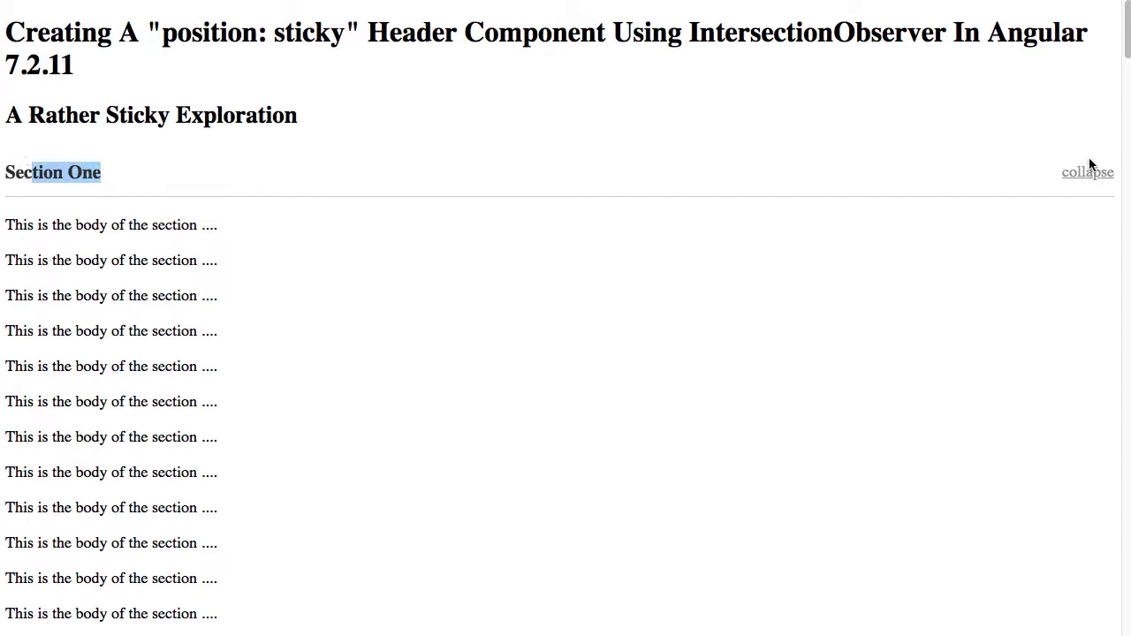
Scroll the app template down to the my-sticky-header markup and its stickyClass attribute.
scroll(down, 3)
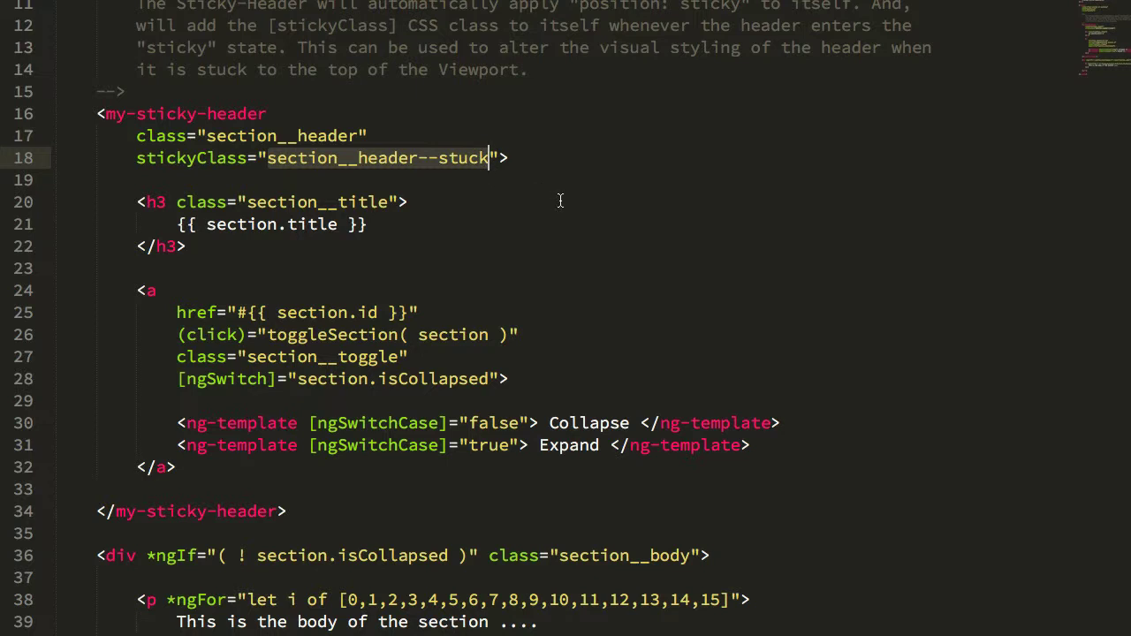
mouse_move(221, 230)
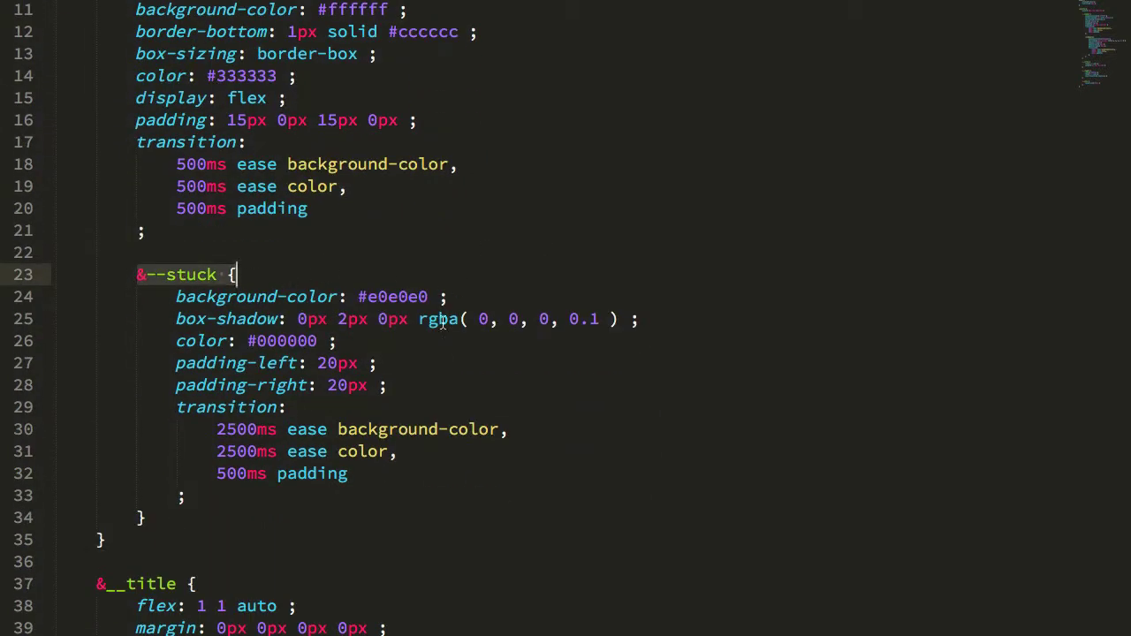
double_click(393, 296)
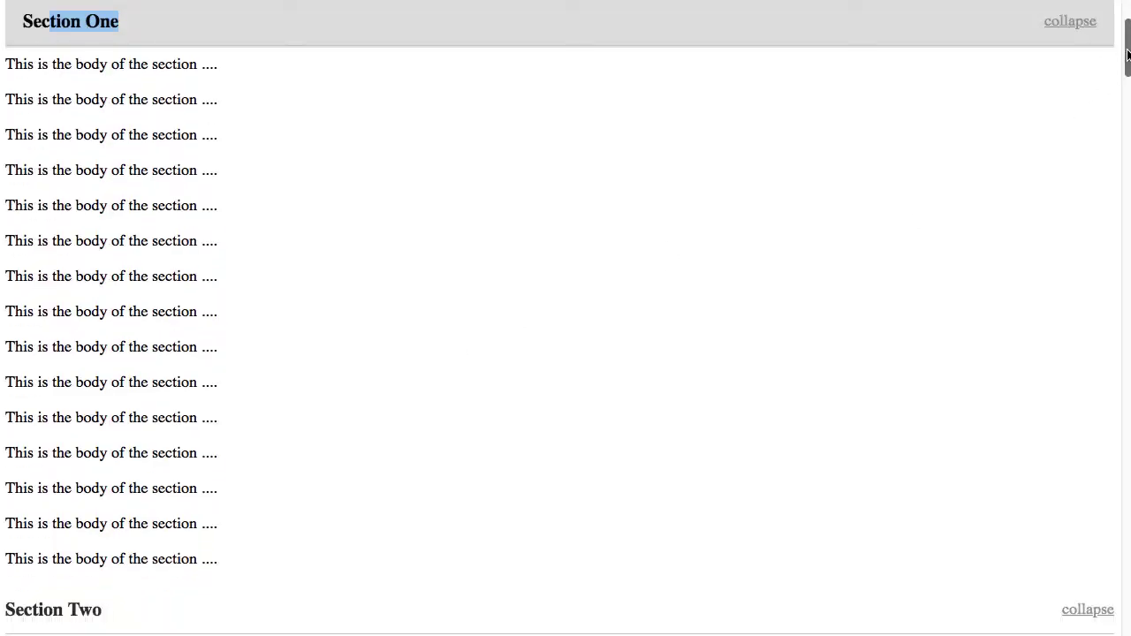
scroll(down, 3)
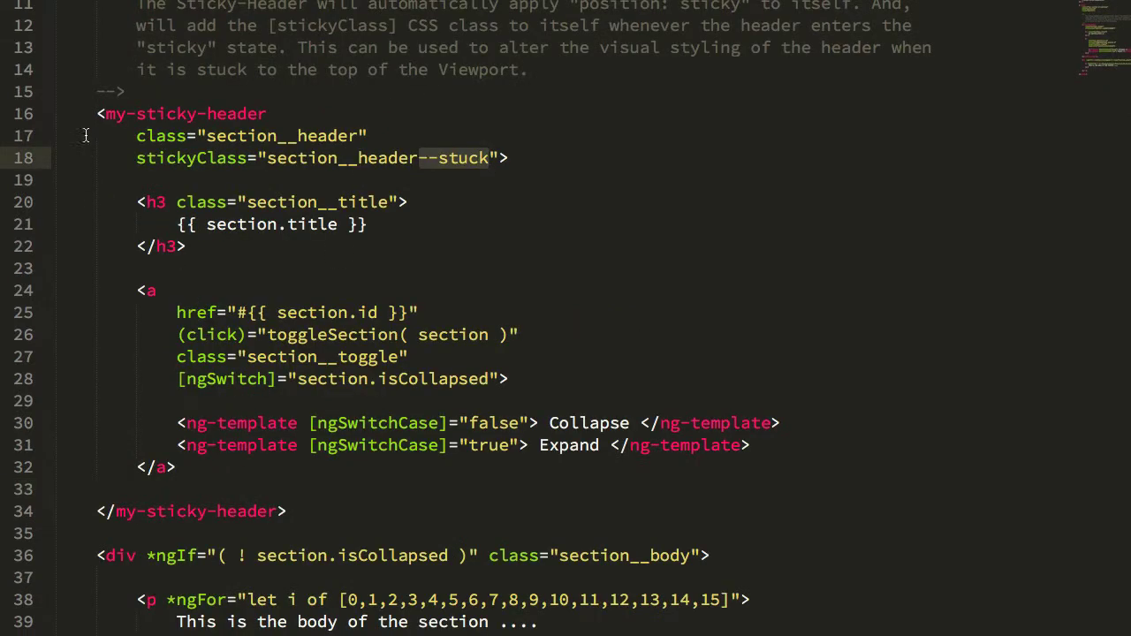
Highlight the my-sticky-header element name in the template.
double_click(185, 114)
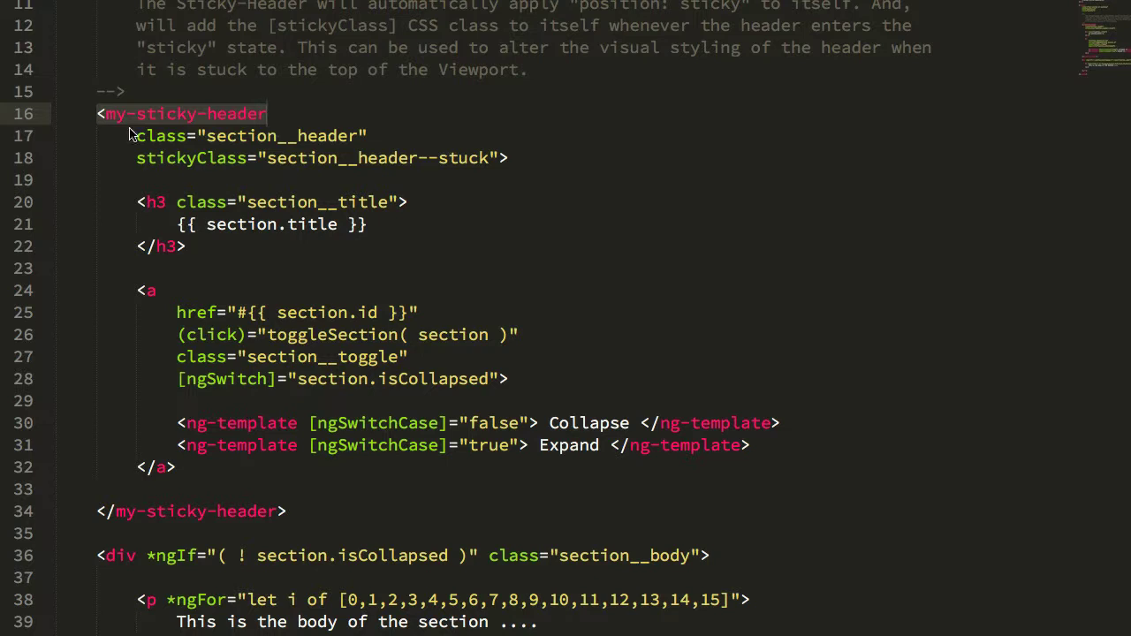
mouse_move(113, 202)
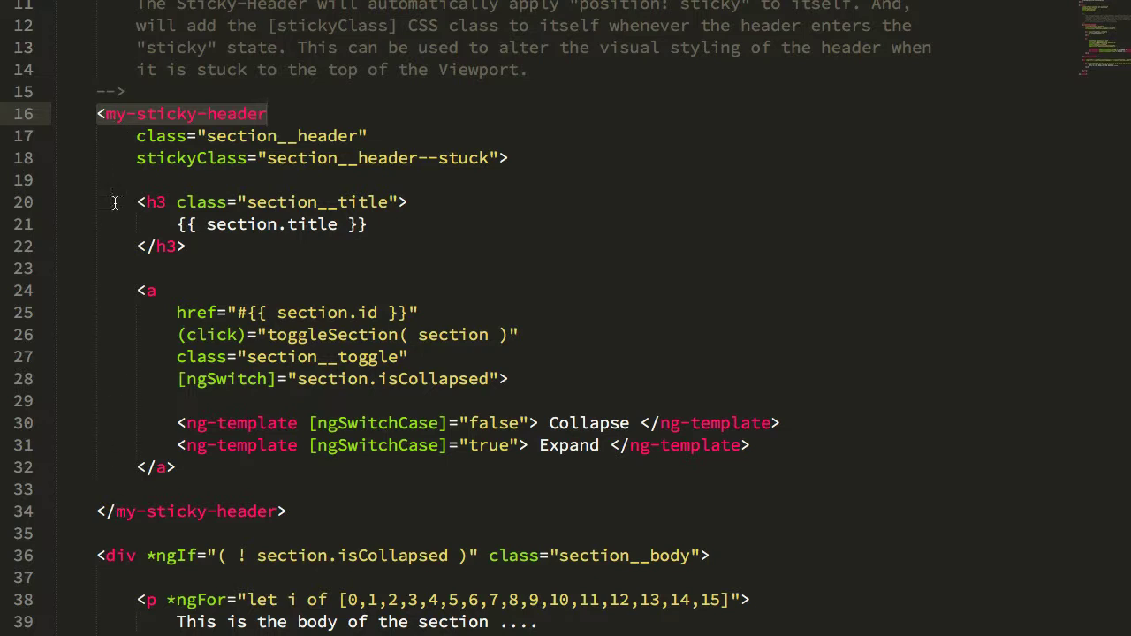
mouse_move(133, 488)
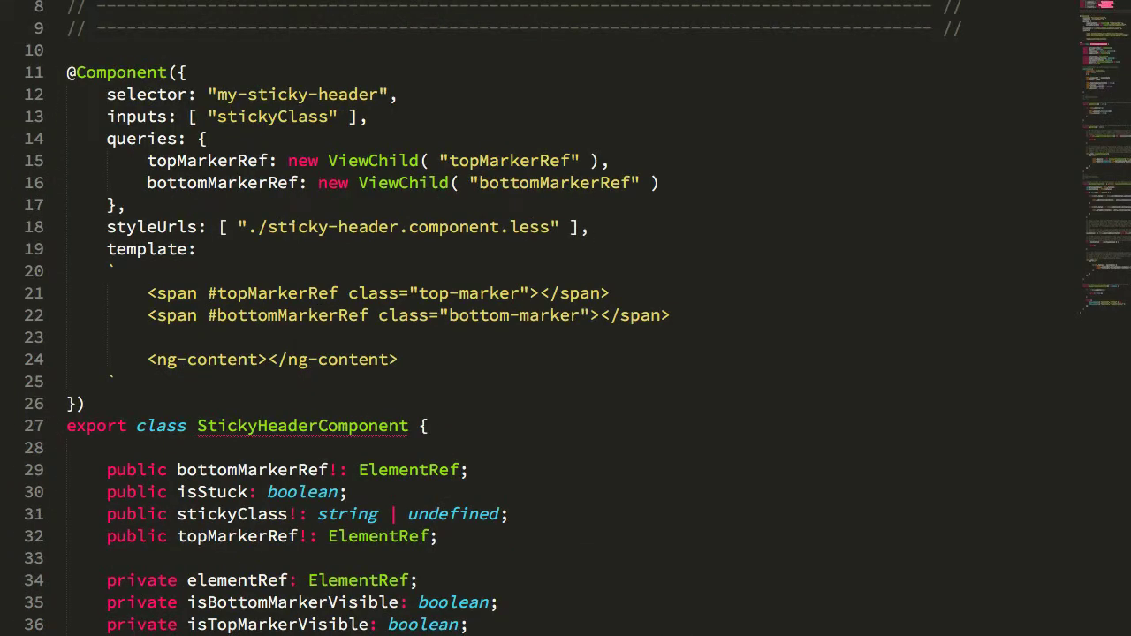
Highlight a token in the sticky-header component class before moving to its stylesheet.
double_click(301, 424)
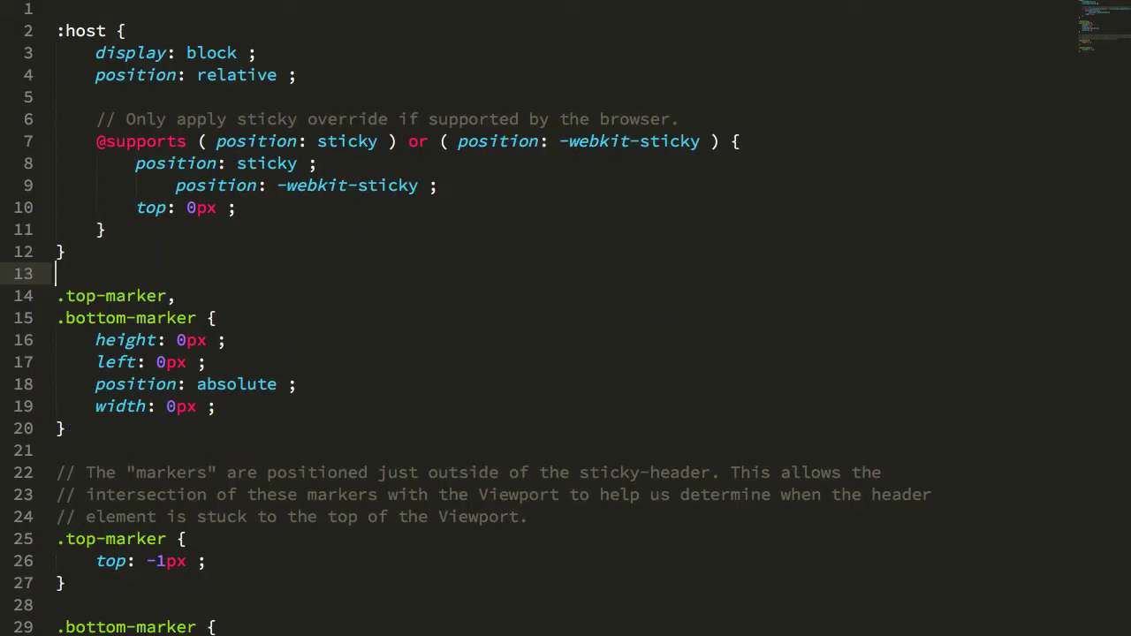
Scroll to the .top-marker and .bottom-marker rules and highlight the -1px offset.
scroll(down, 3)
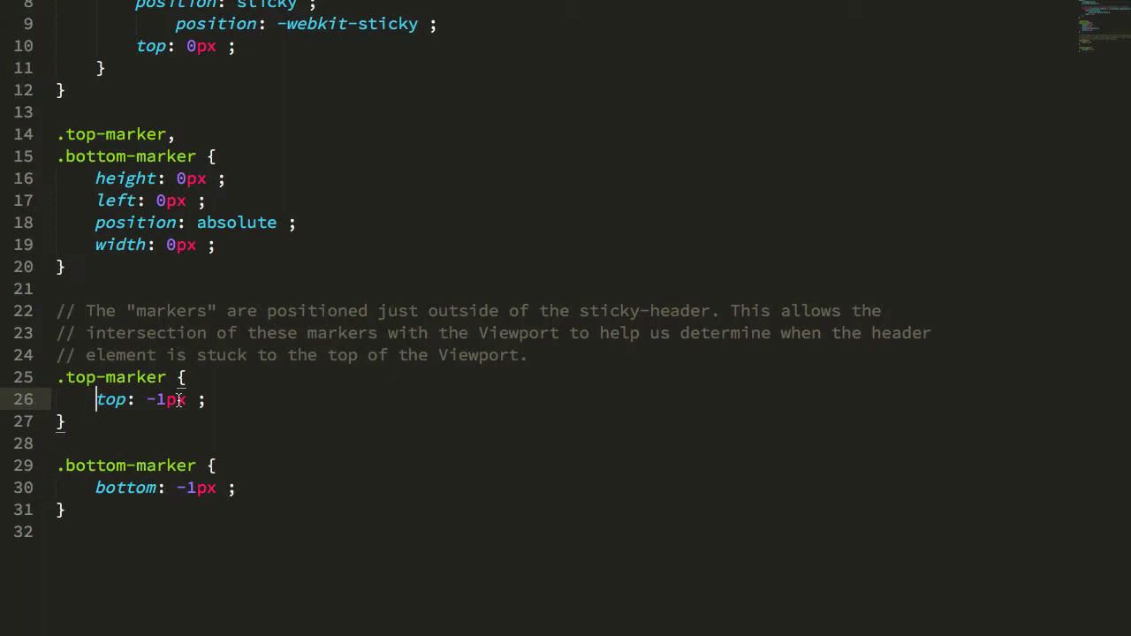
double_click(166, 400)
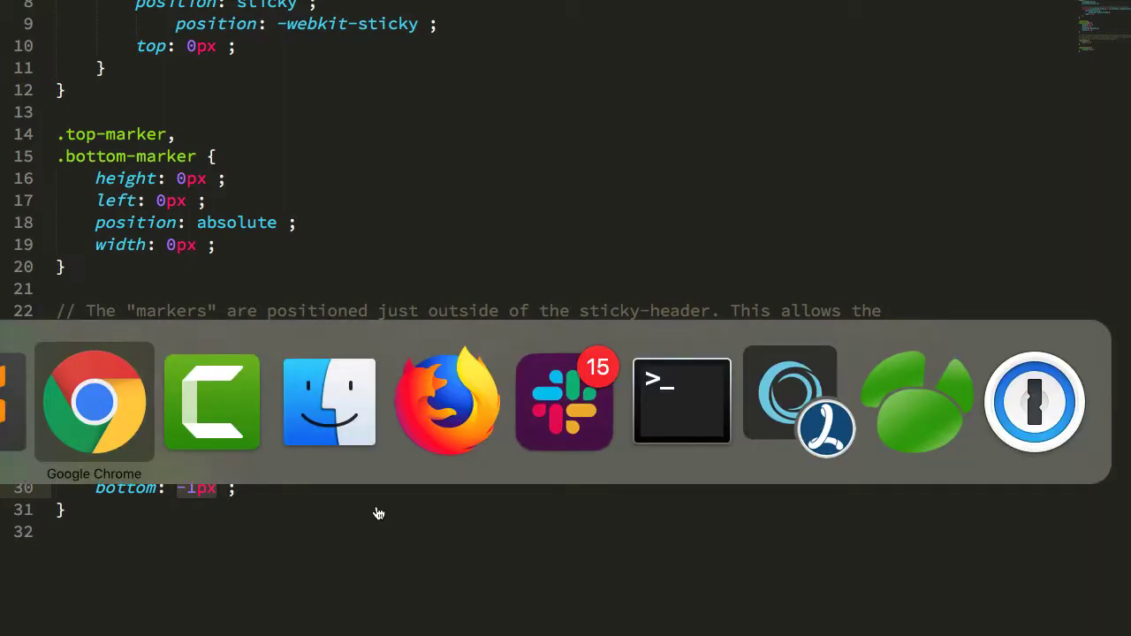
Return to the Chrome demo and inspect the top marker inside Section One's header with the element picker.
click(94, 403)
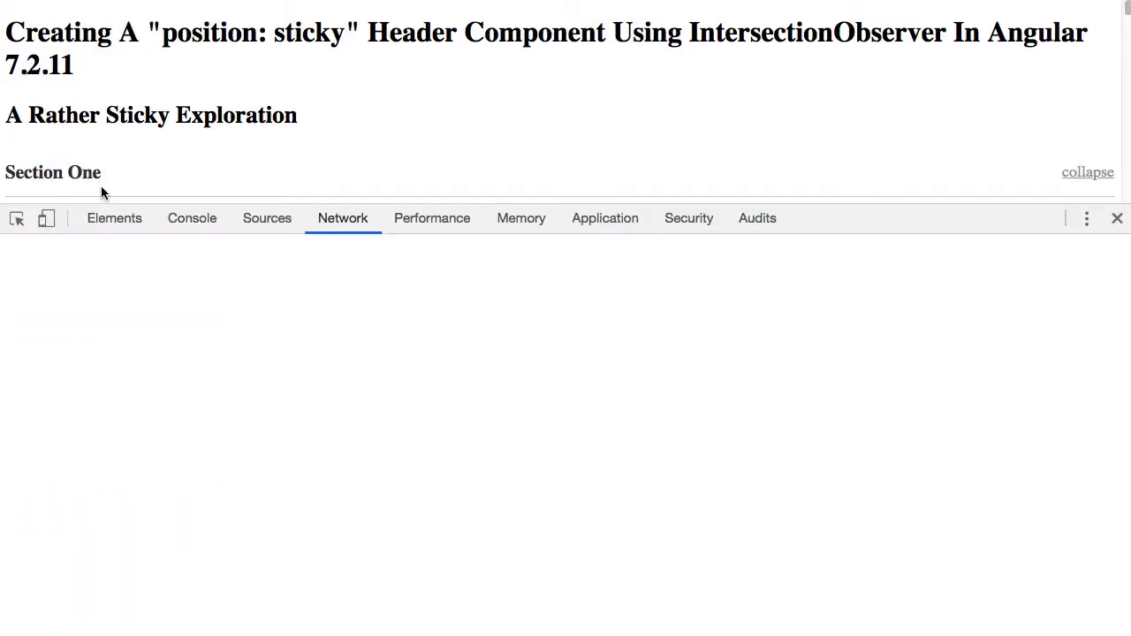
click(343, 219)
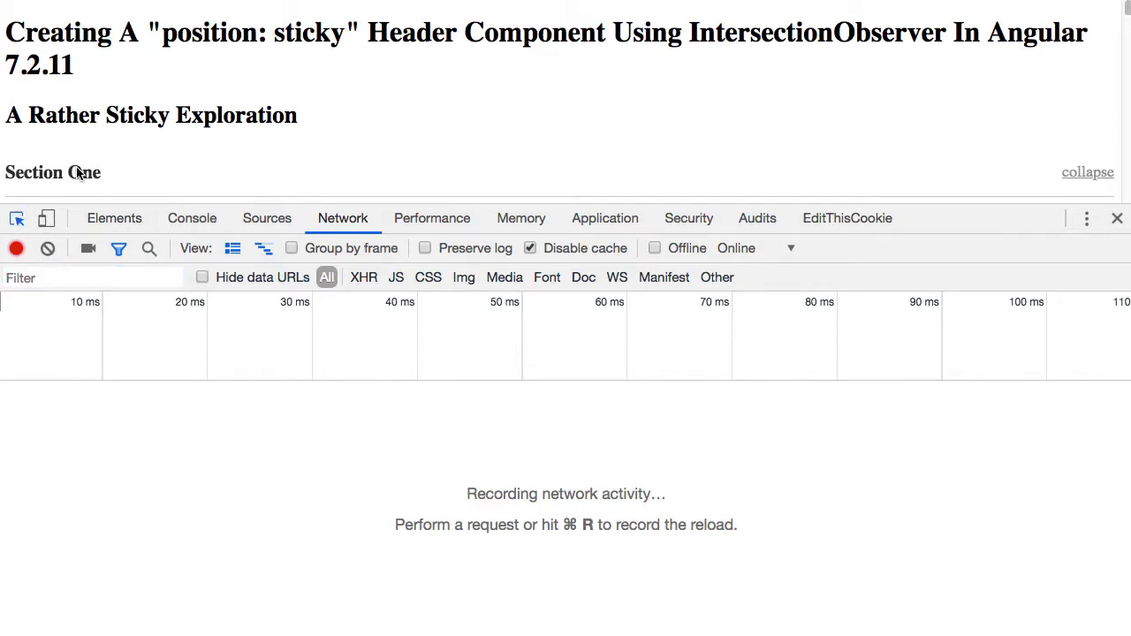
click(114, 219)
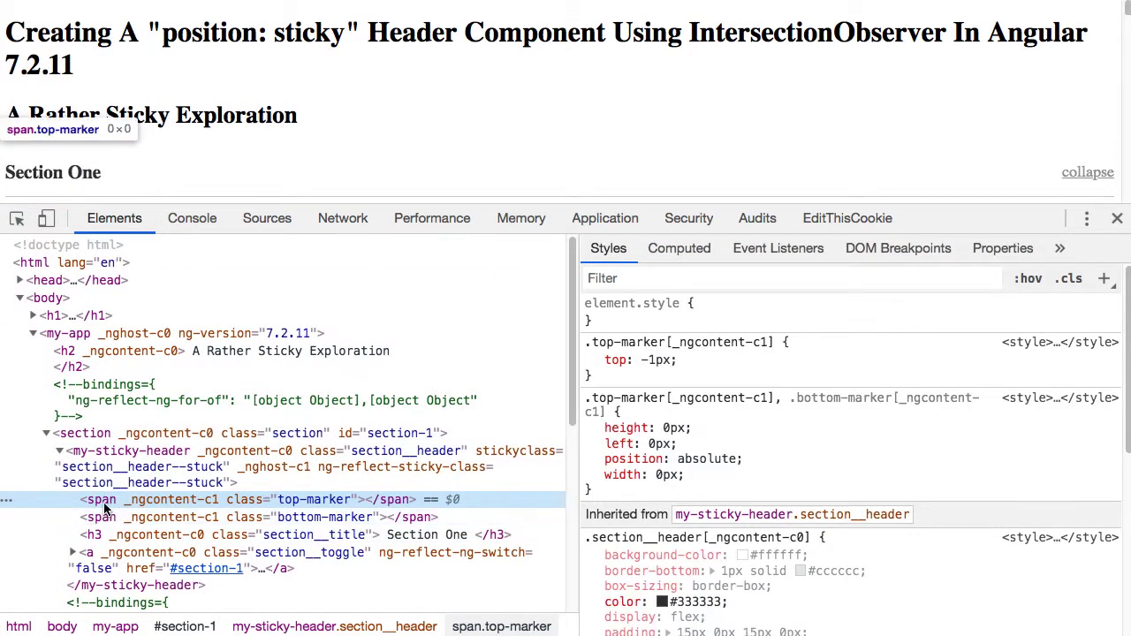
mouse_move(1110, 107)
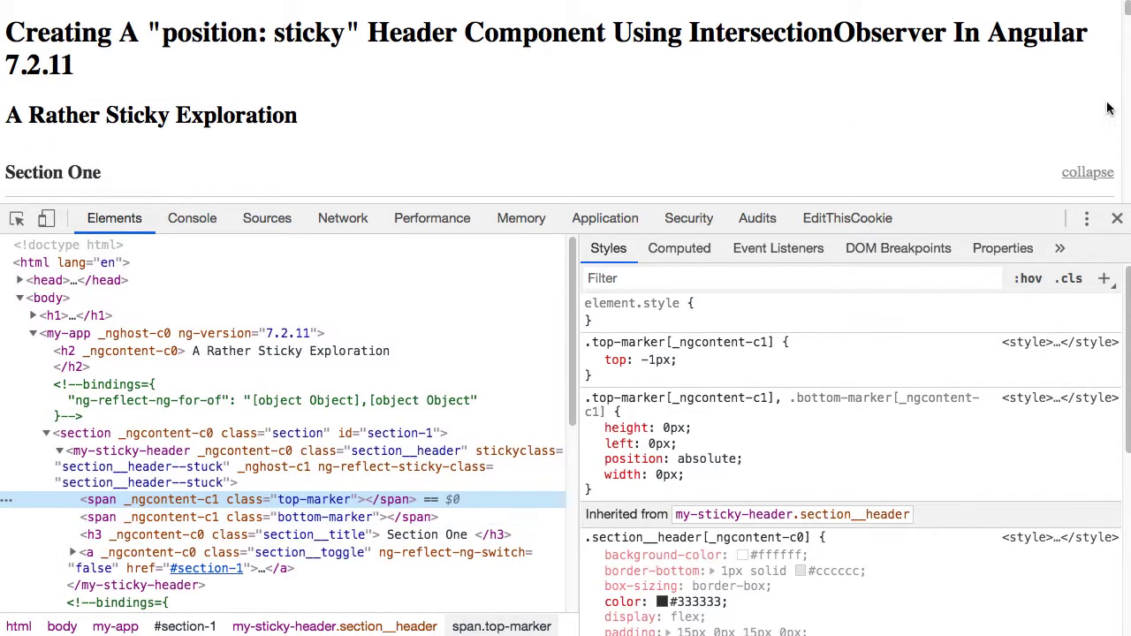
Scroll the page so the header sticks and inspect the marker spans and stuck-class styles in DevTools.
scroll(down, 3)
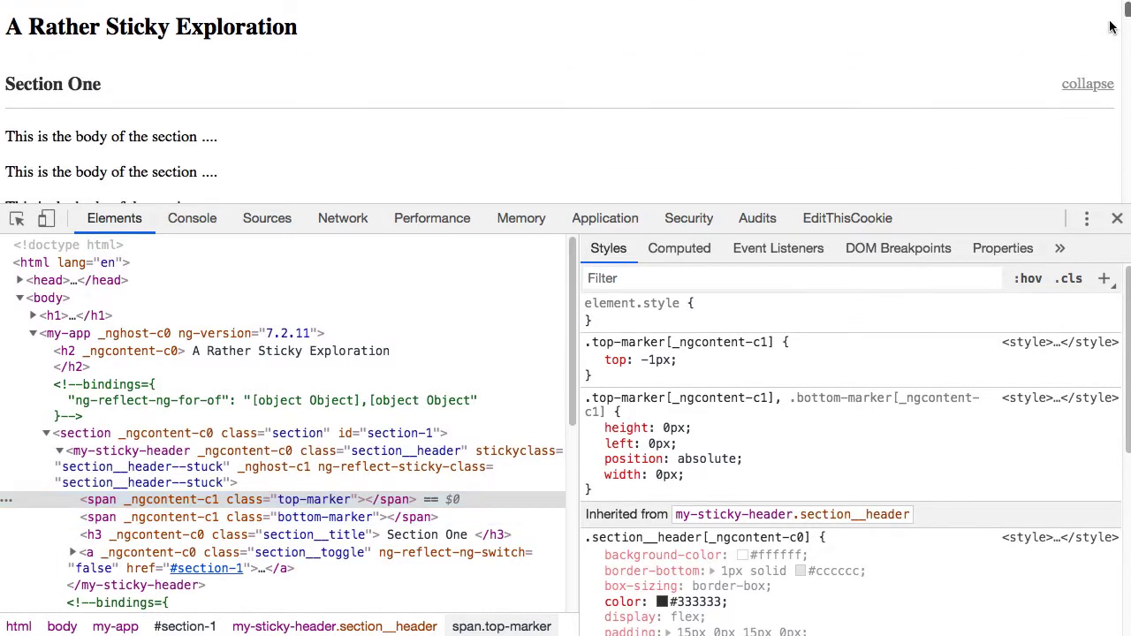
mouse_move(103, 498)
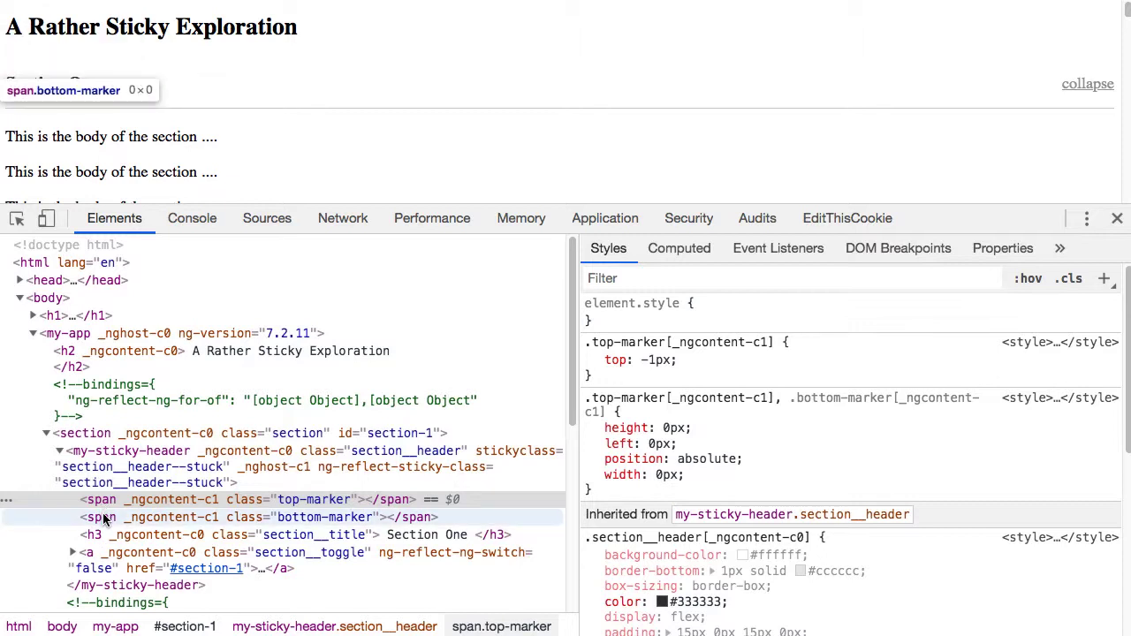
mouse_move(92, 451)
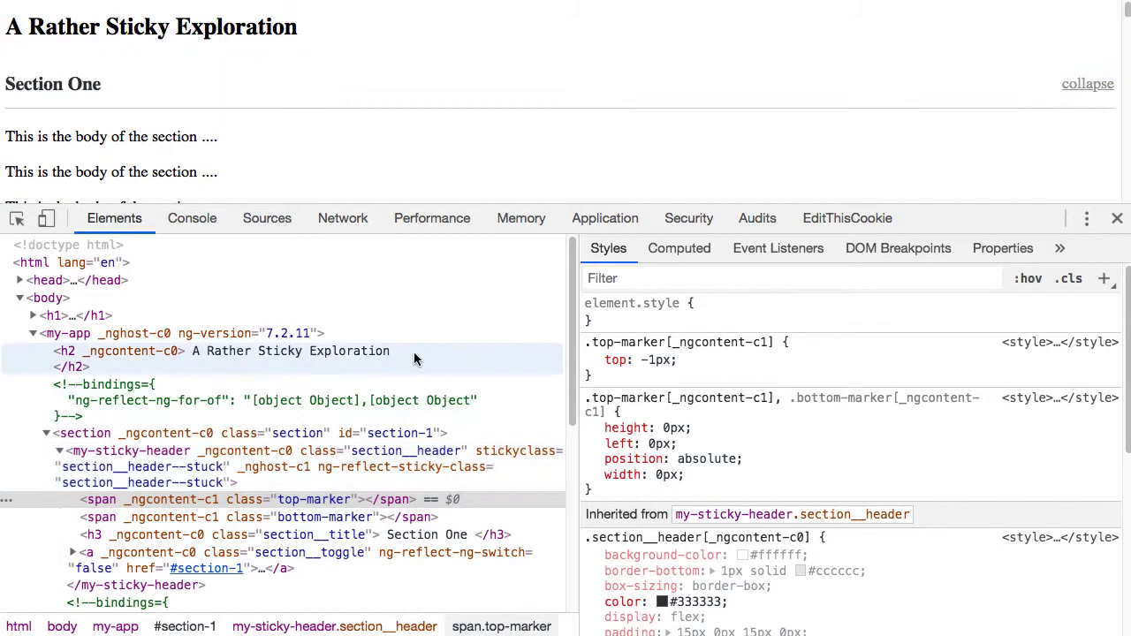
scroll(down, 3)
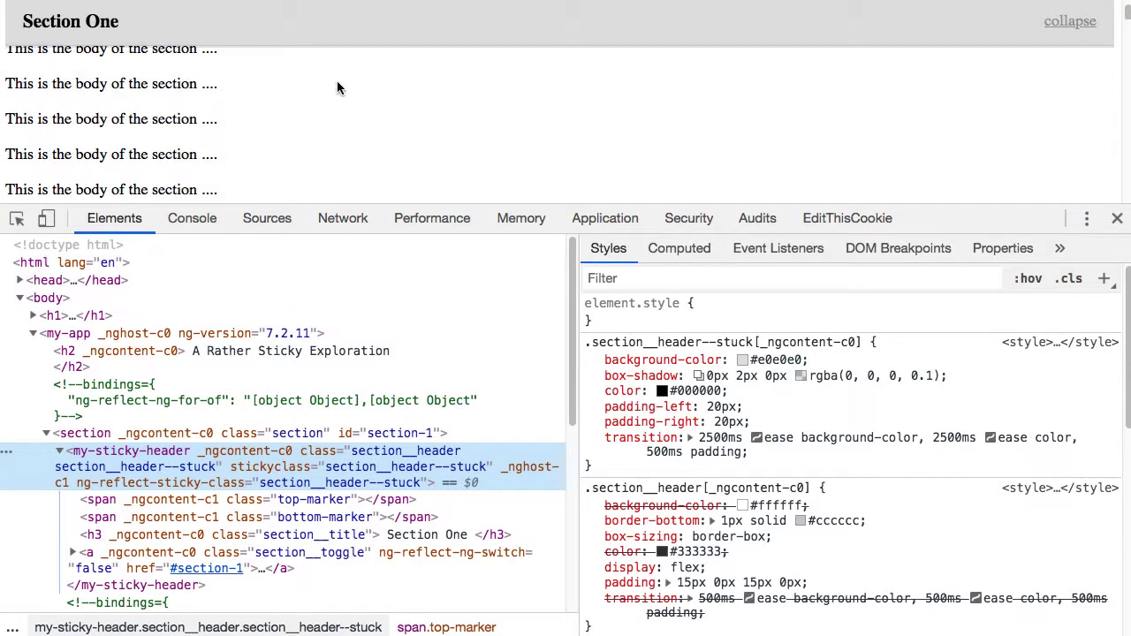
mouse_move(268, 106)
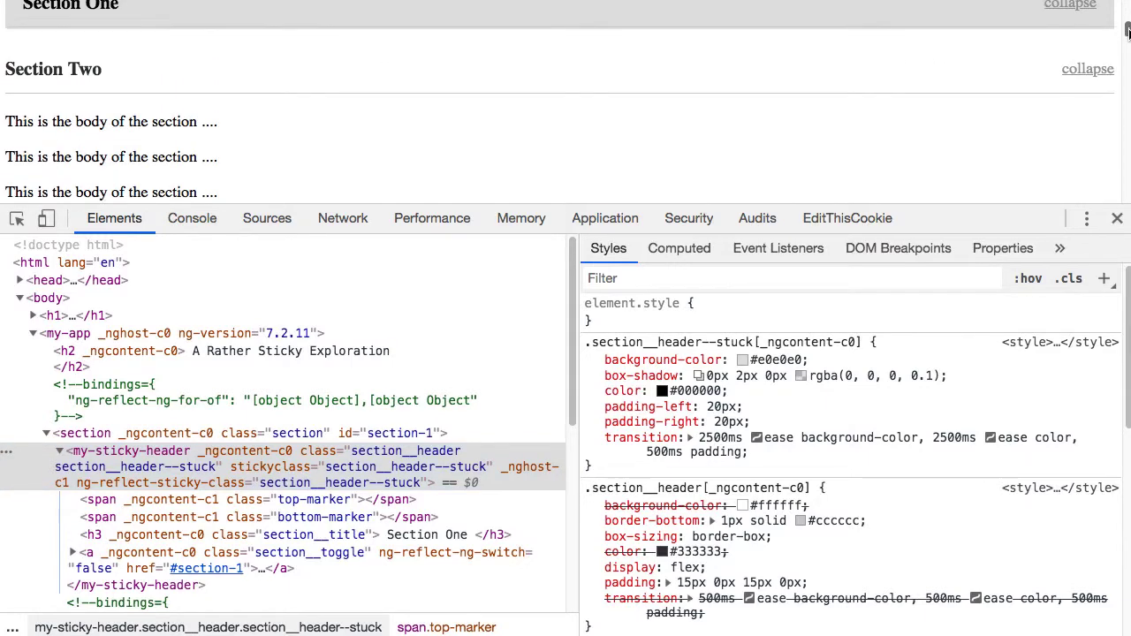
click(103, 498)
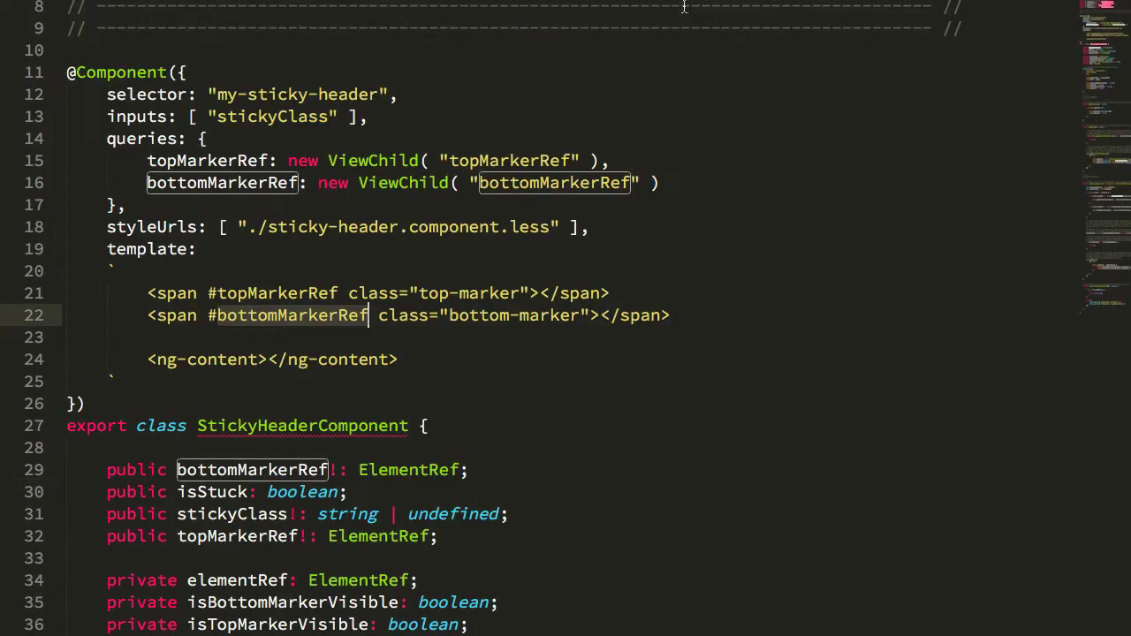
scroll(down, 3)
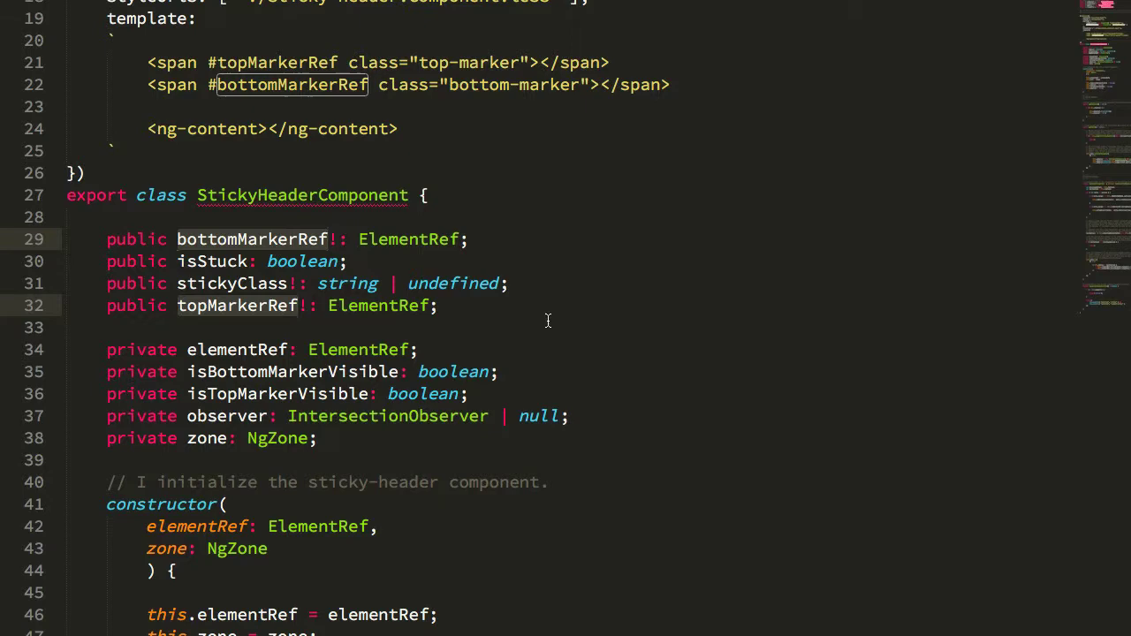
scroll(down, 3)
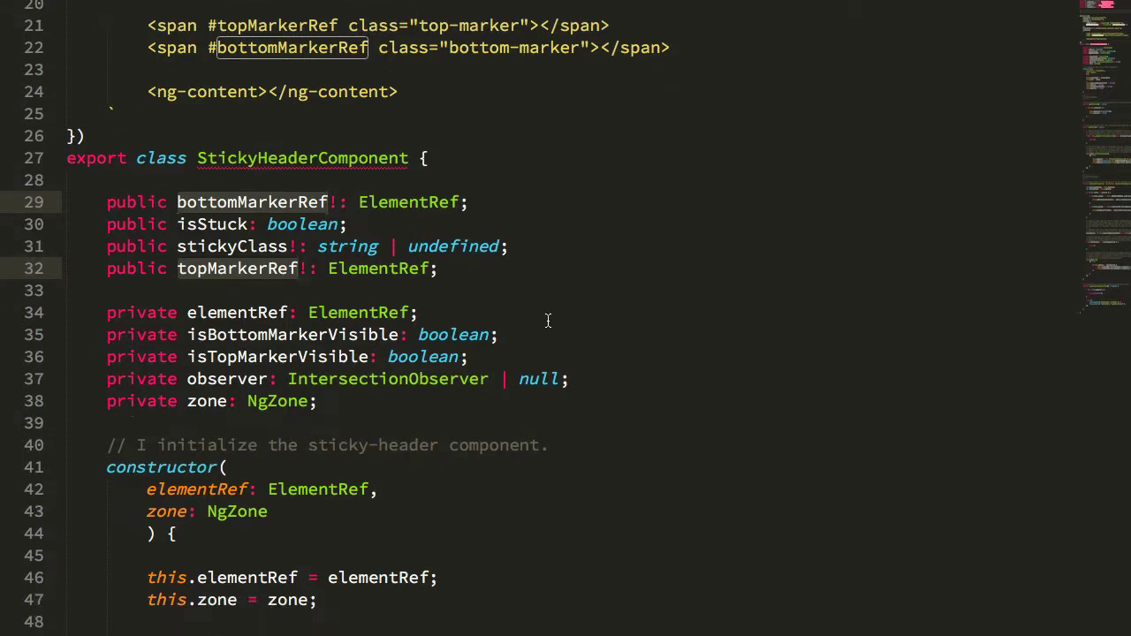
scroll(down, 3)
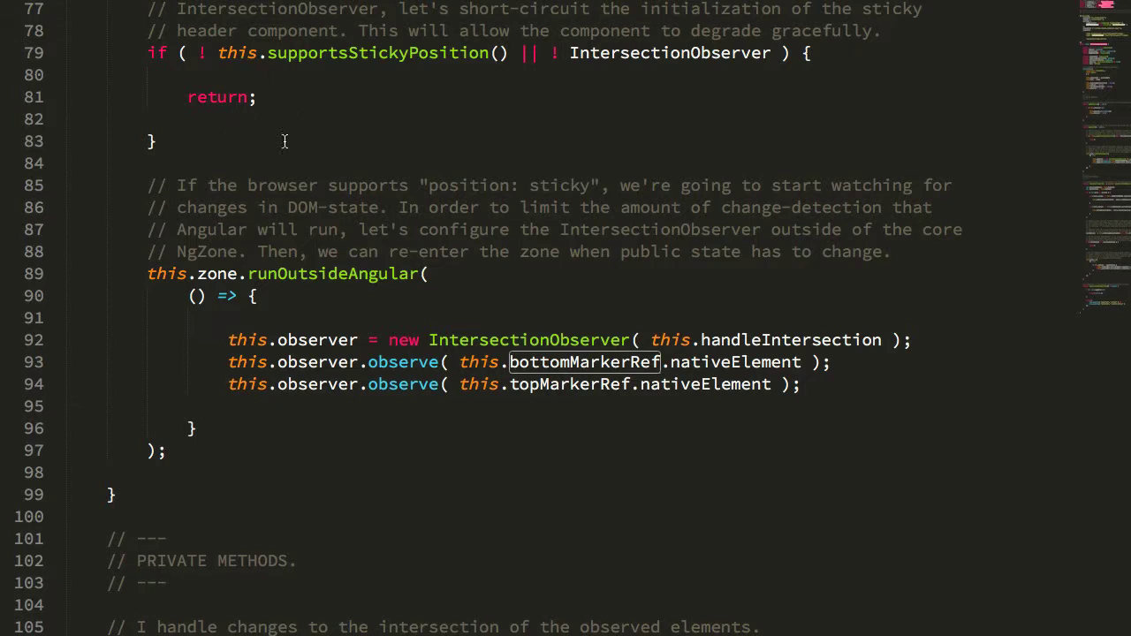
mouse_move(240, 145)
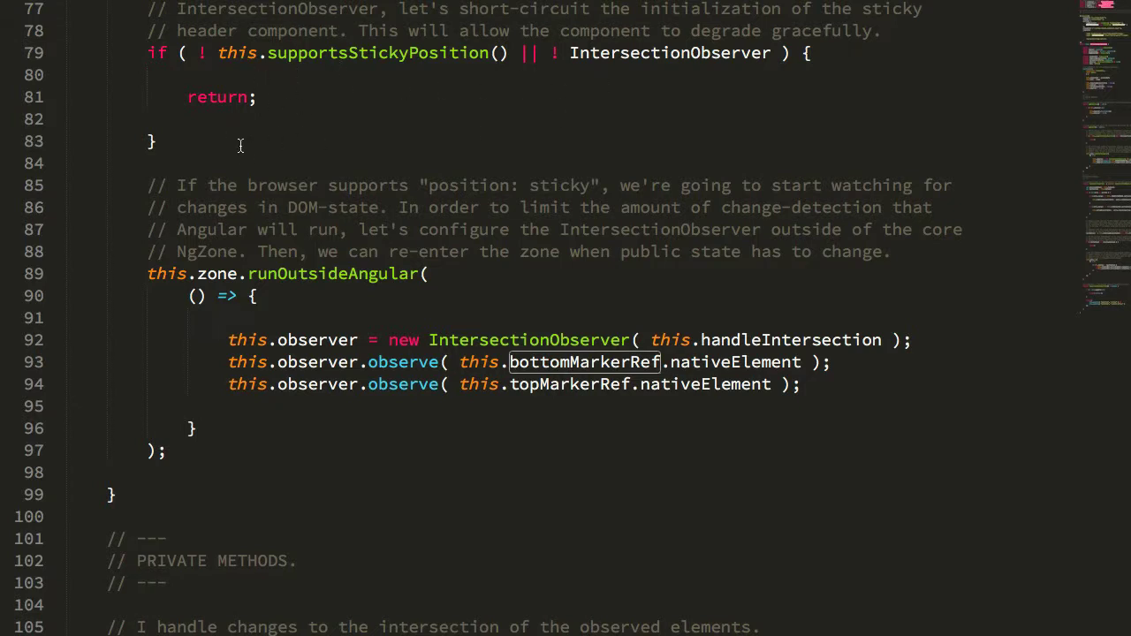
scroll(down, 3)
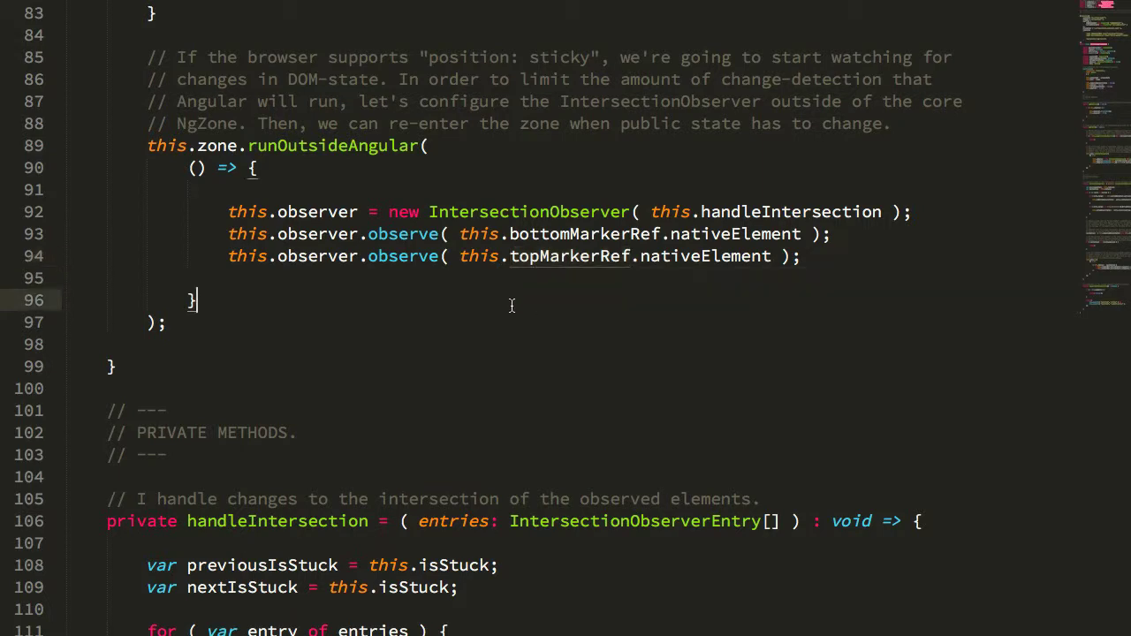
scroll(down, 3)
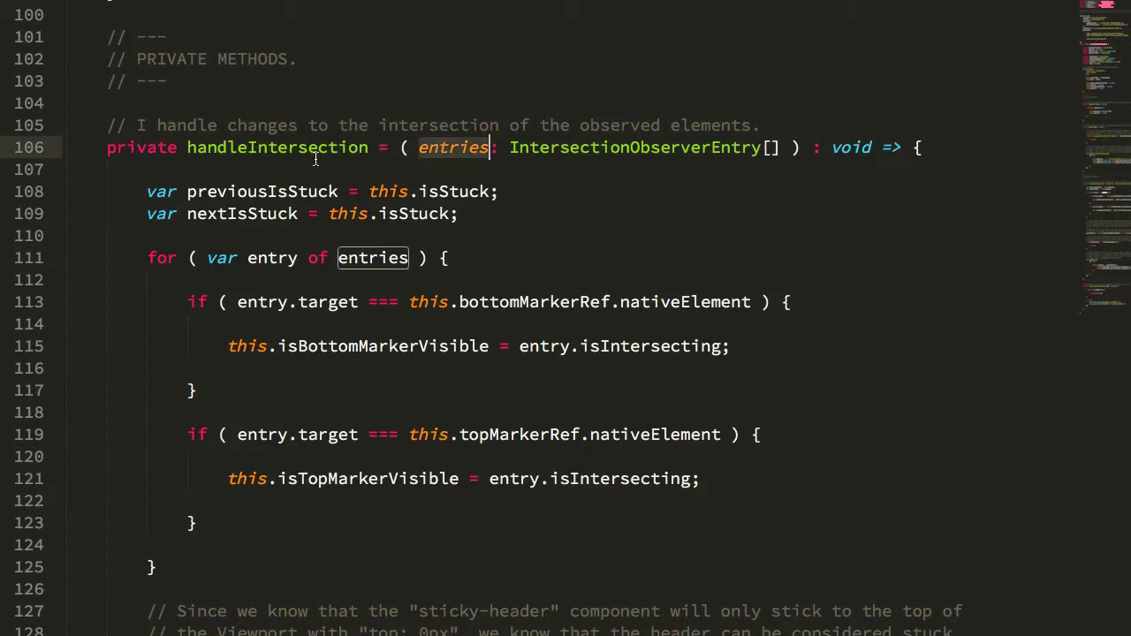
mouse_move(280, 146)
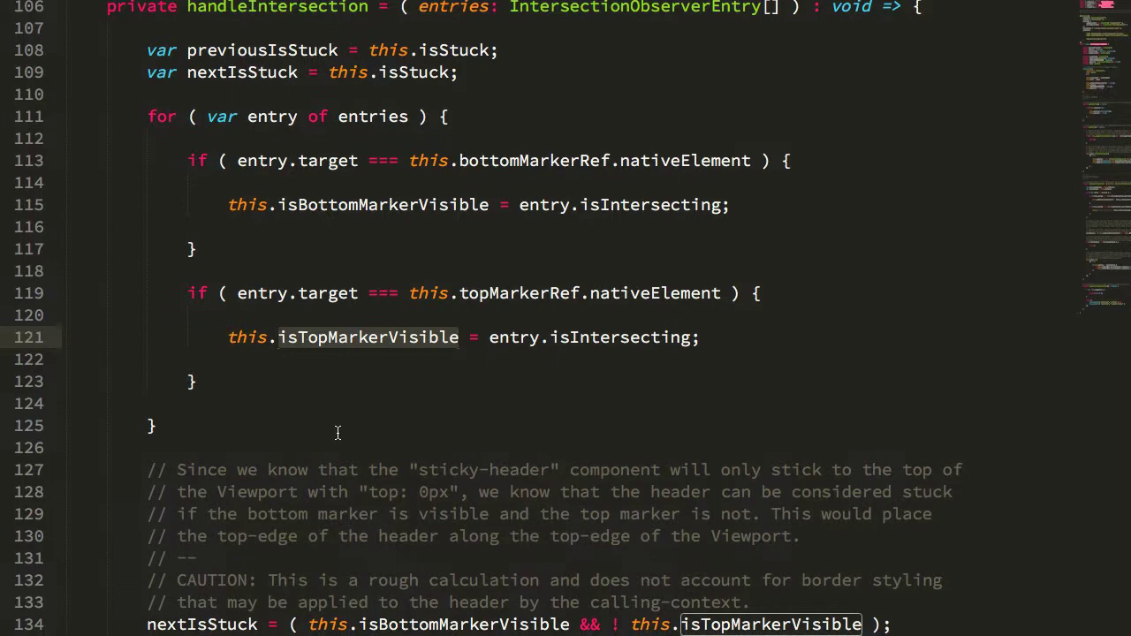
scroll(down, 3)
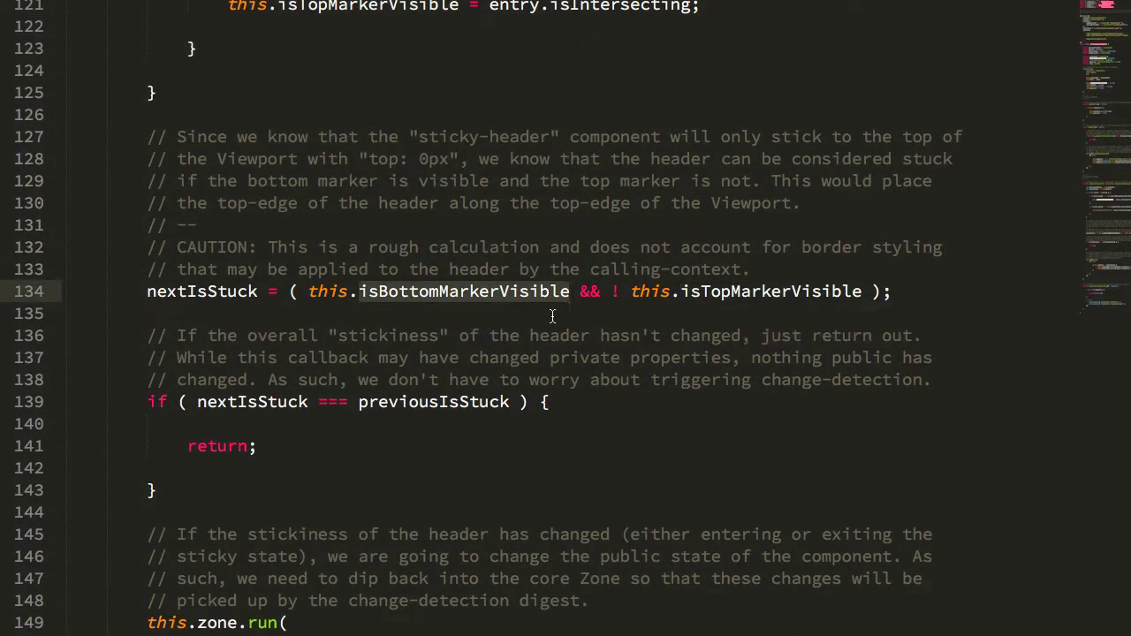
mouse_move(202, 290)
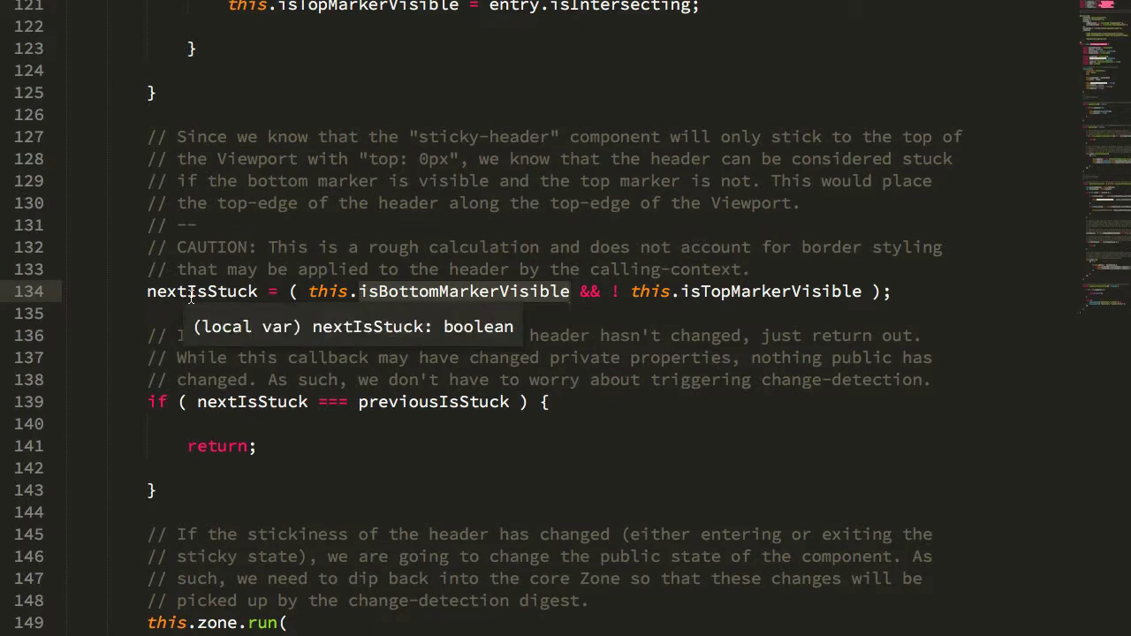
mouse_move(60, 320)
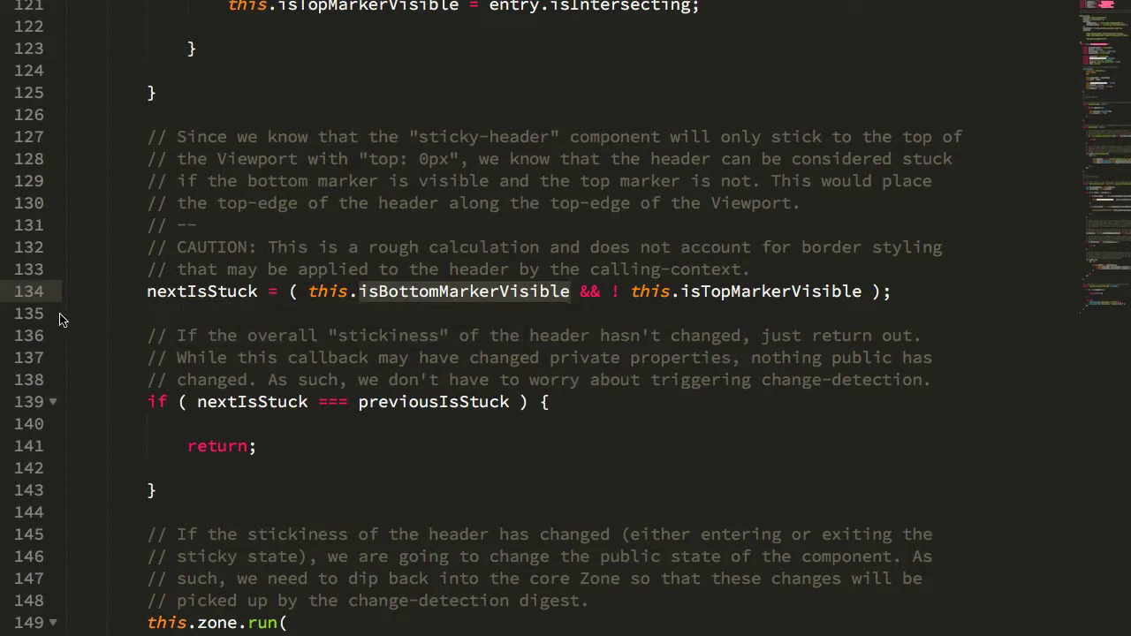
mouse_move(753, 295)
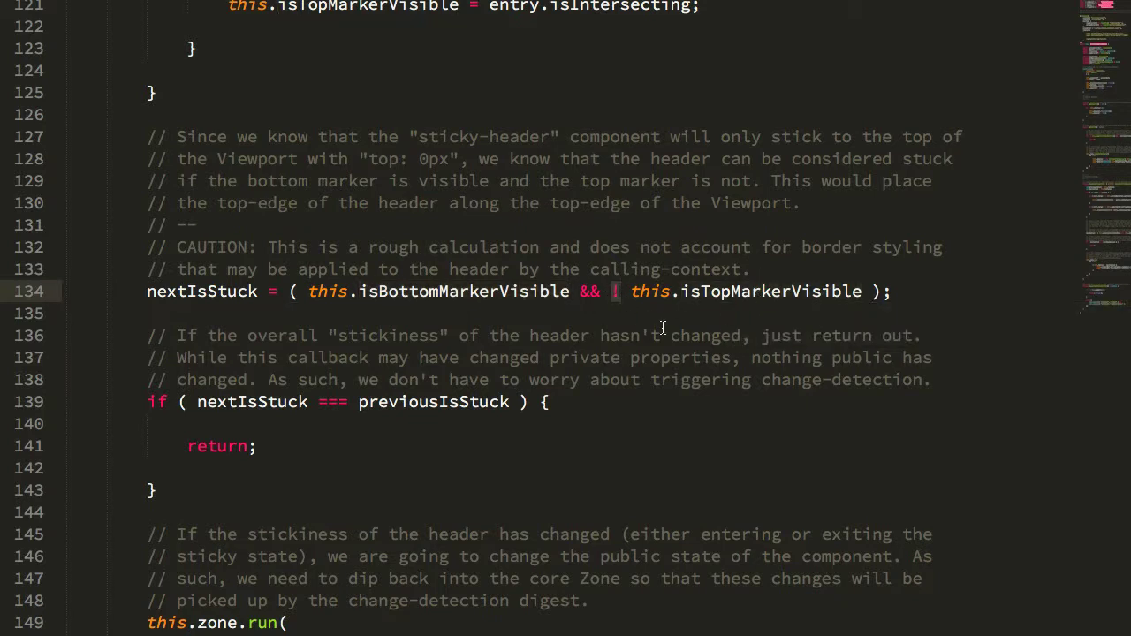
double_click(435, 291)
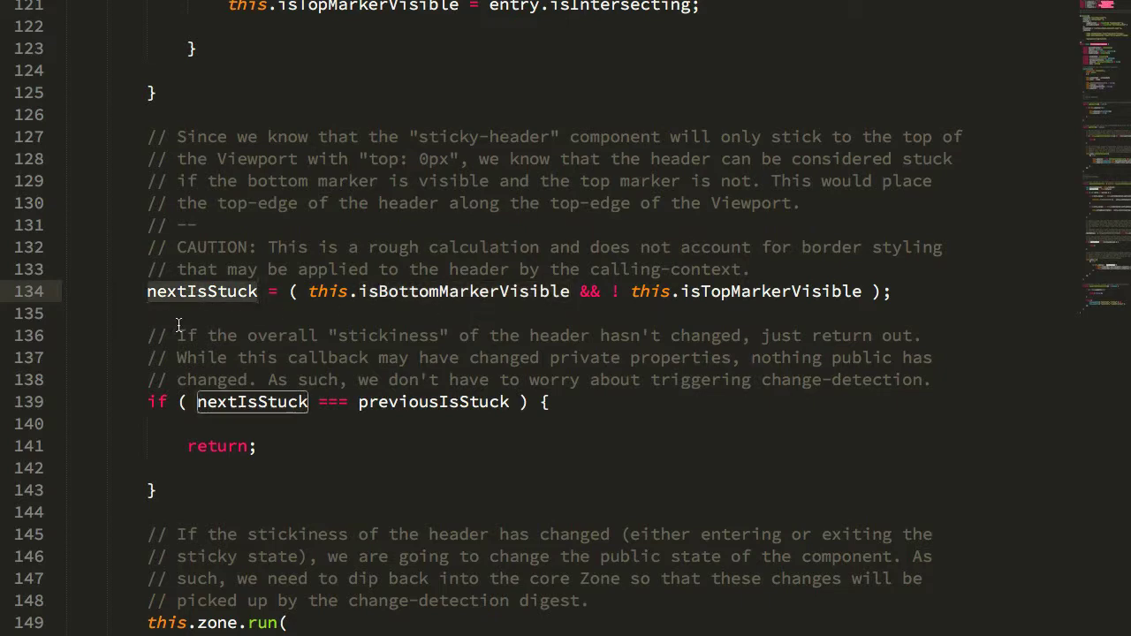
scroll(down, 3)
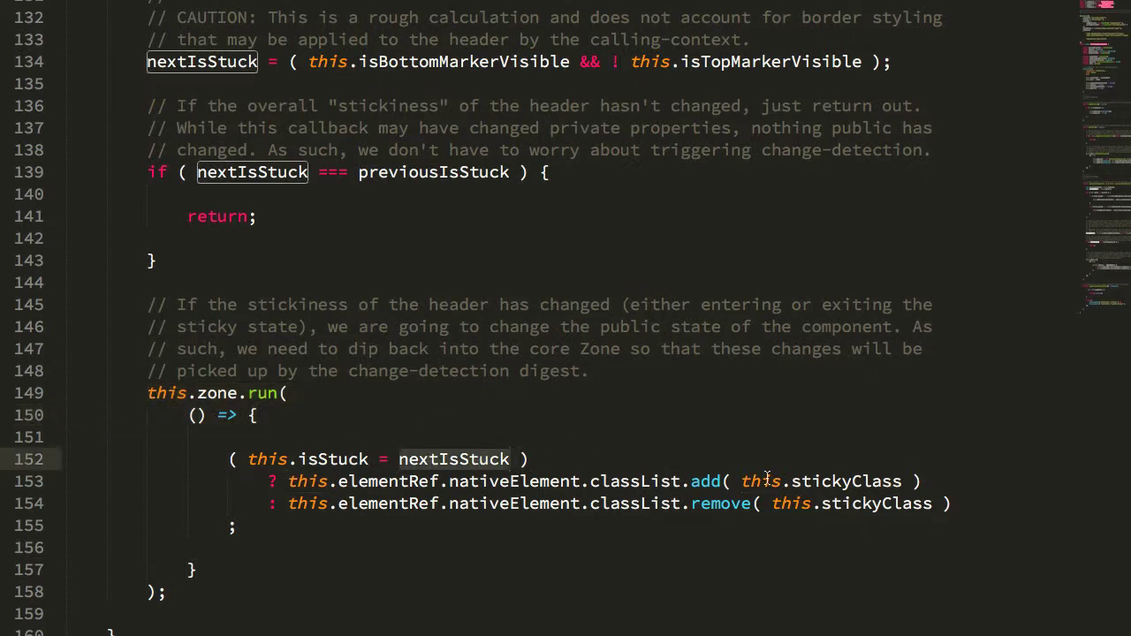
mouse_move(1001, 483)
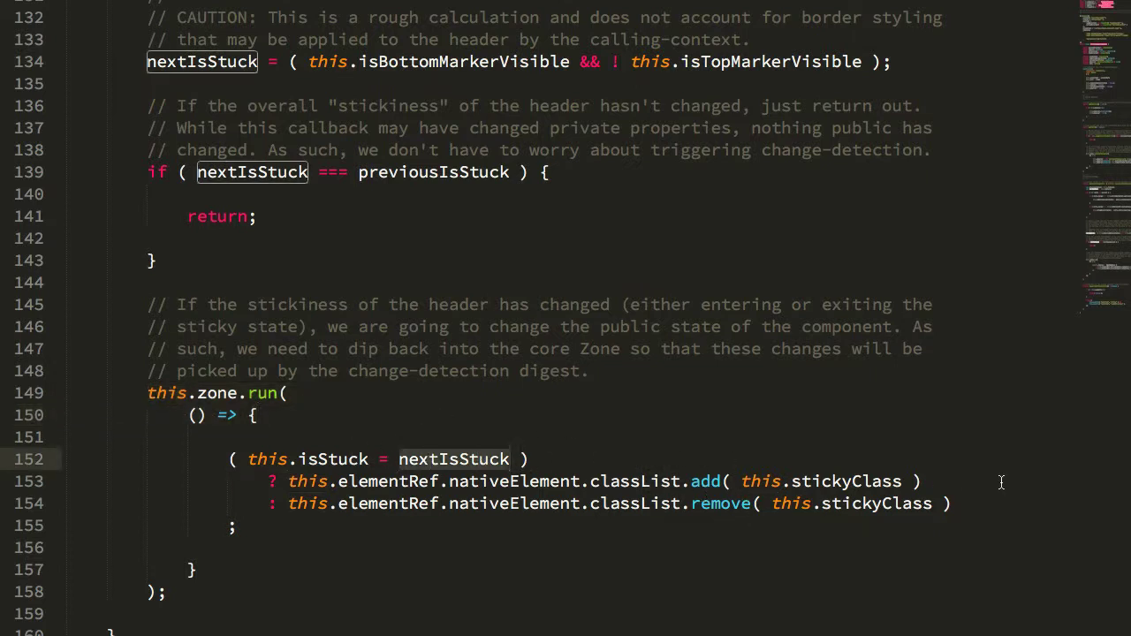
mouse_move(141, 396)
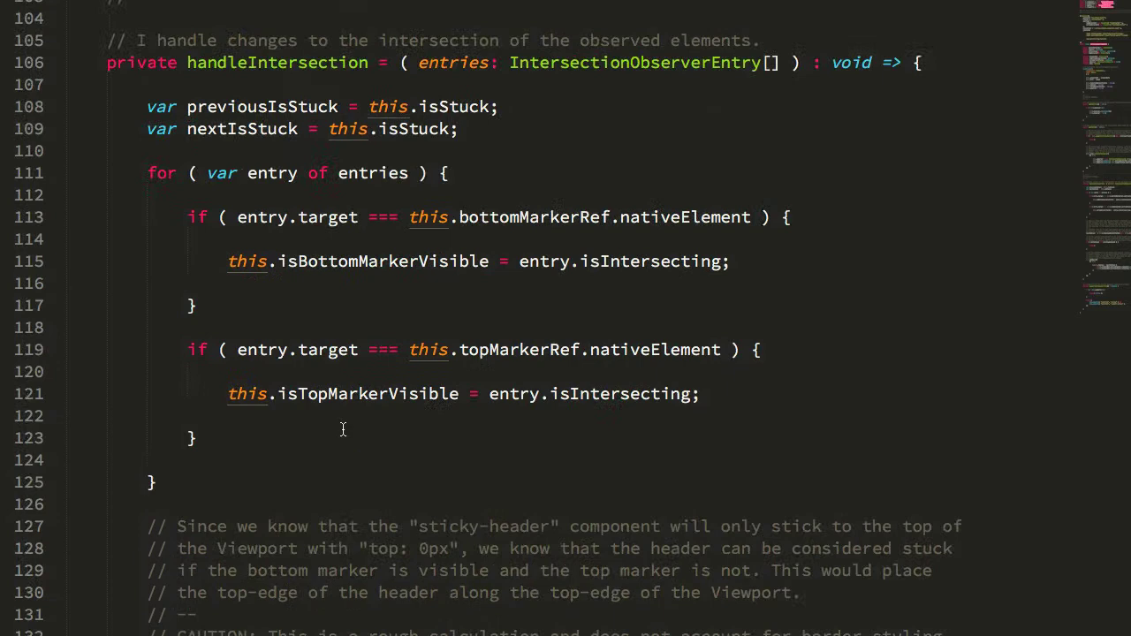
scroll(up, 3)
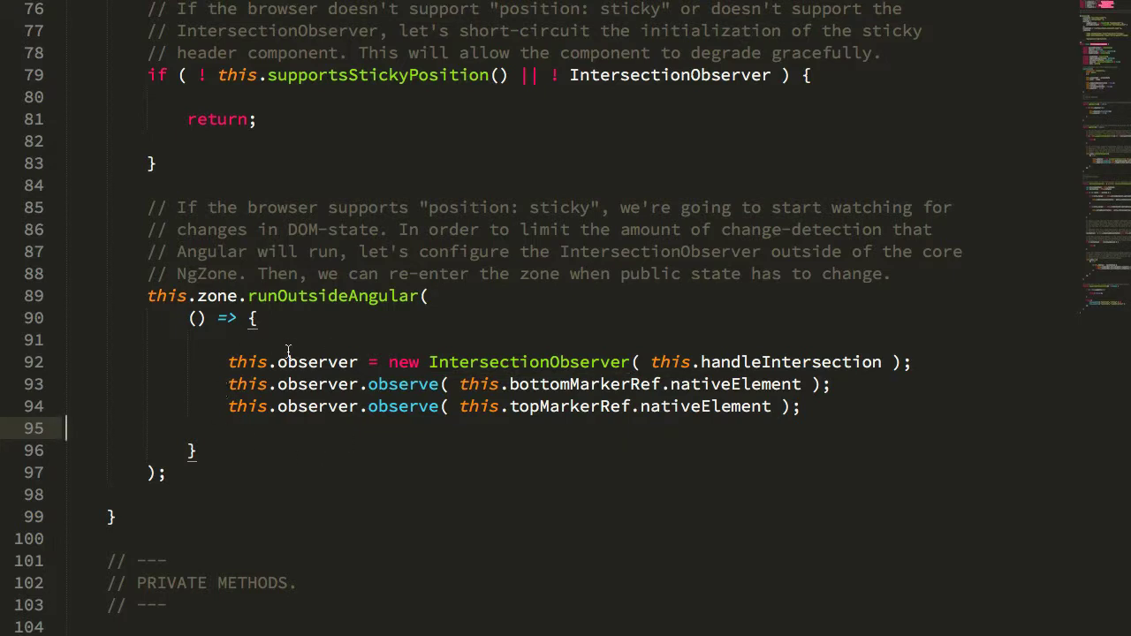
mouse_move(276, 437)
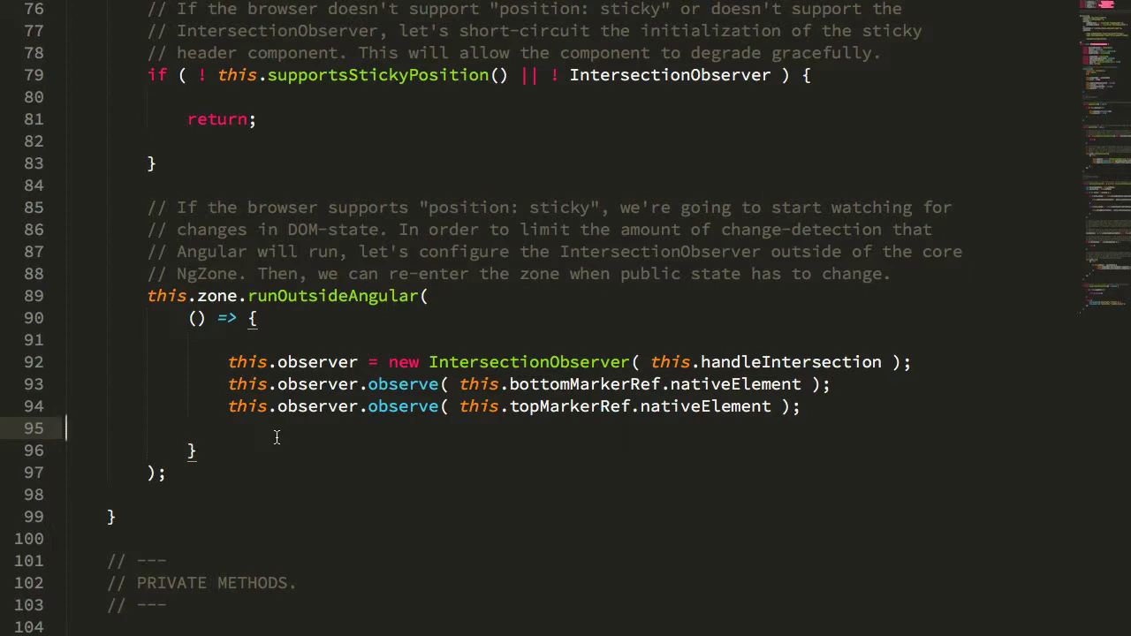
scroll(down, 3)
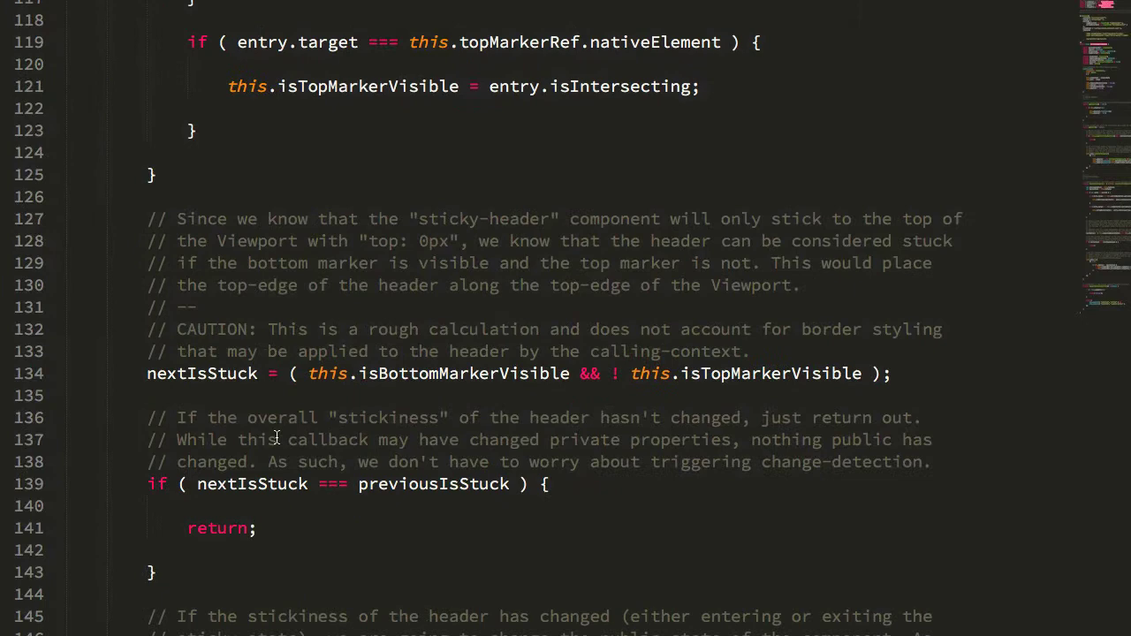
scroll(down, 3)
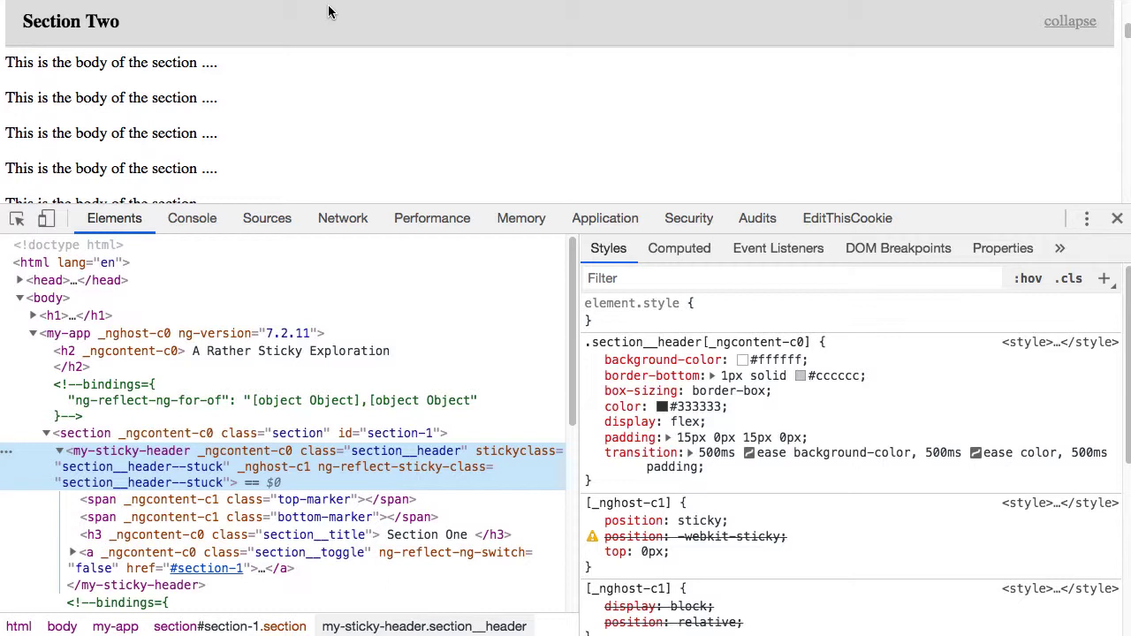
mouse_move(258, 7)
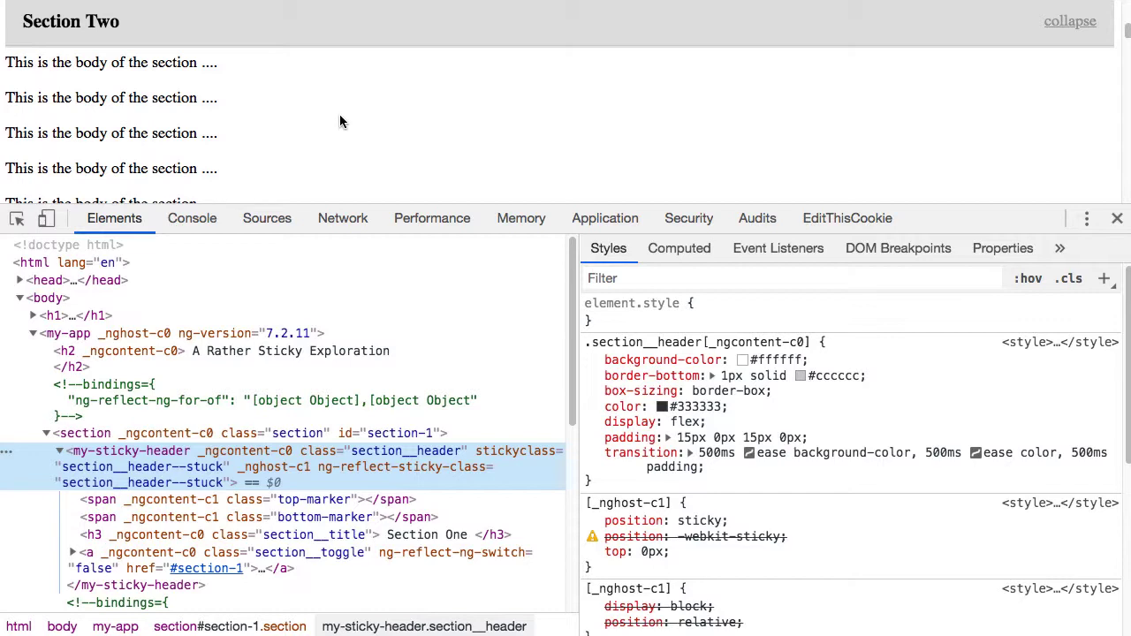
mouse_move(1103, 53)
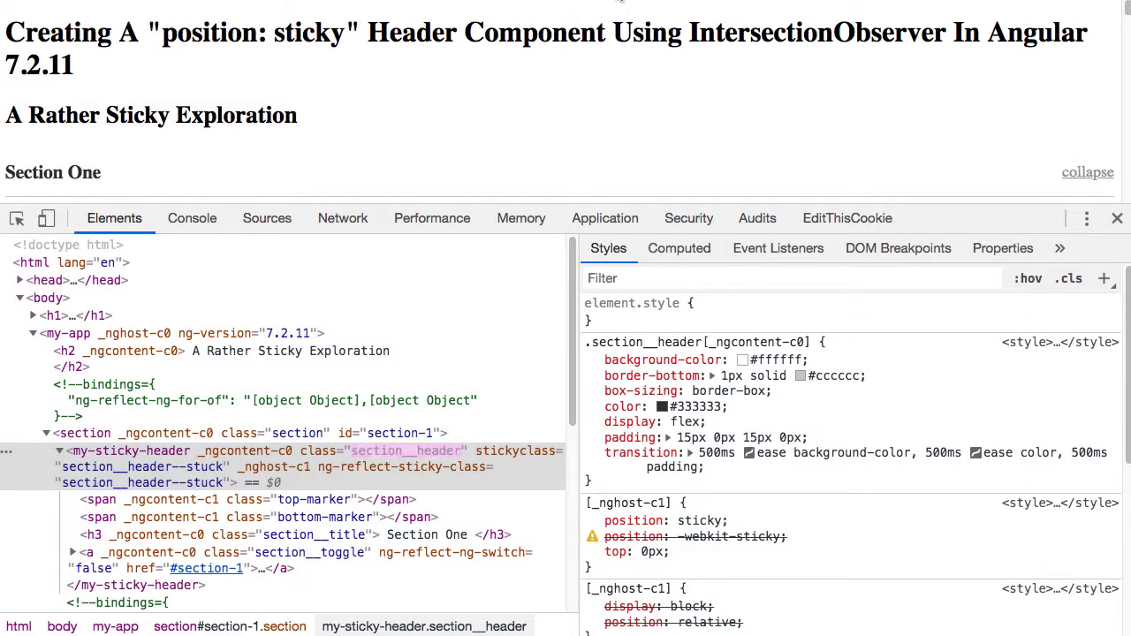
mouse_move(558, 152)
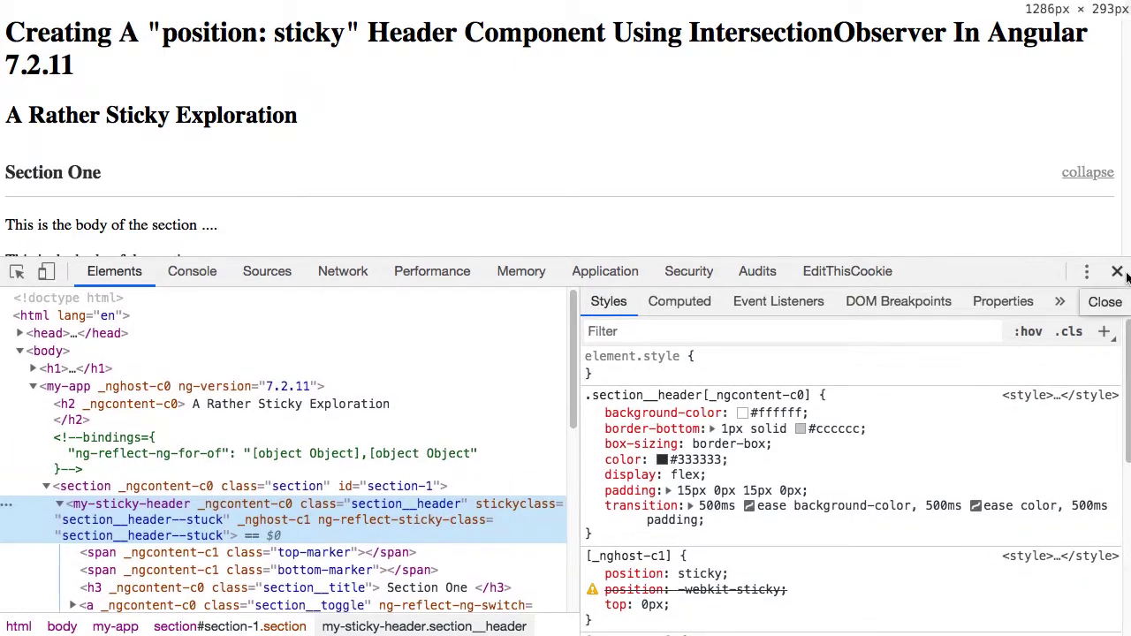
Close the DevTools panel with the page back at its title and unstuck Section One header.
click(1117, 273)
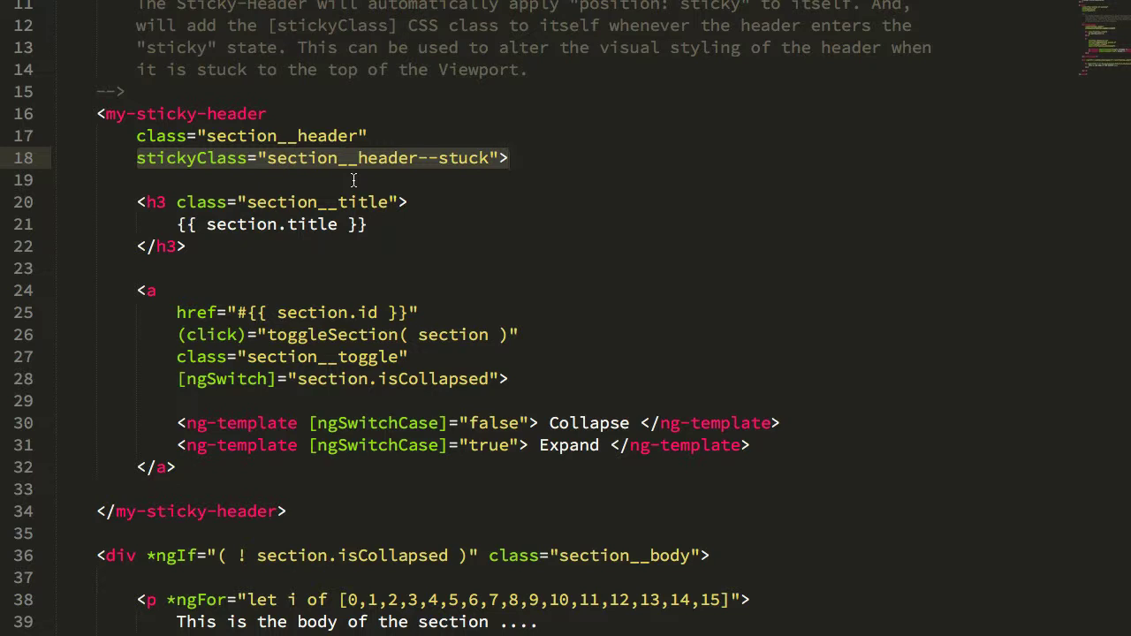
mouse_move(498, 193)
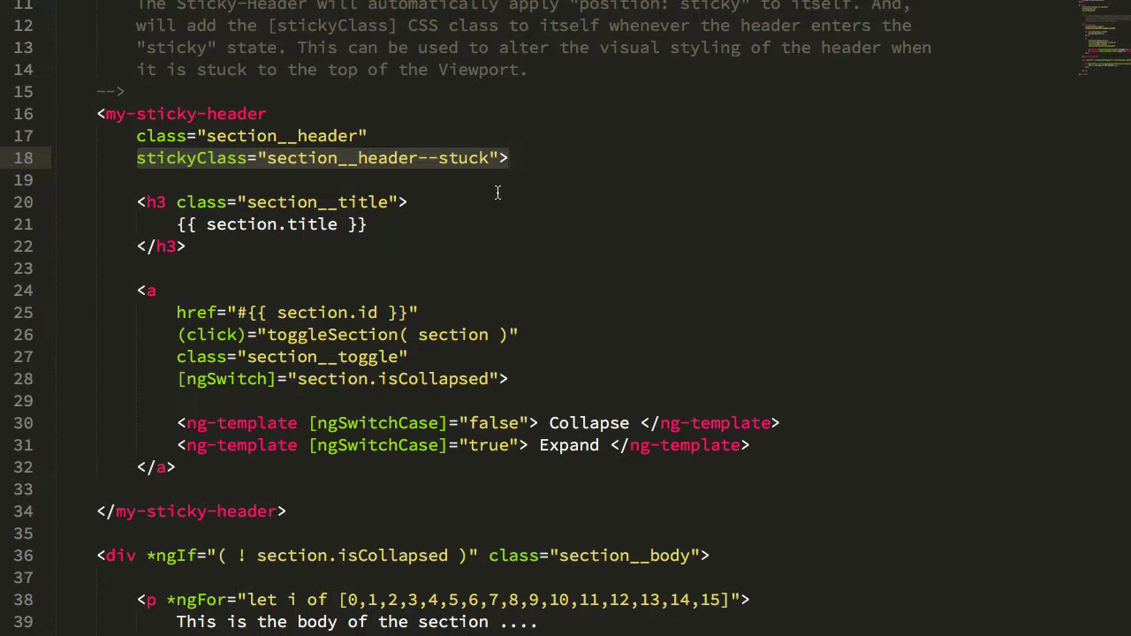